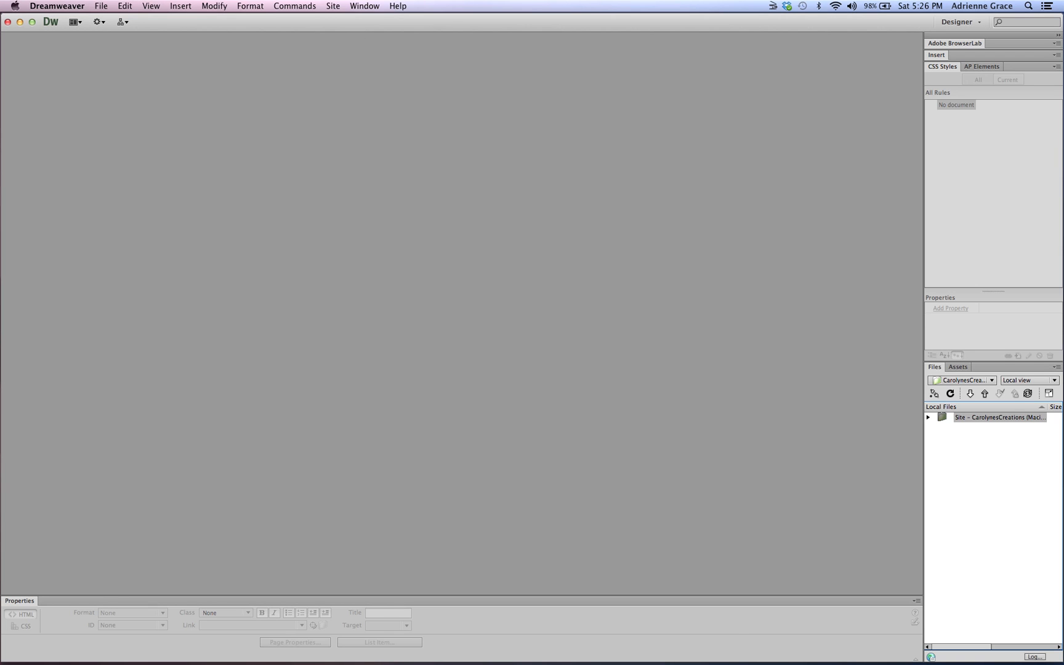
Step: Open Site > Manage Sites to list the CarolynesCreations and TripSmart sites
left_click(332, 5)
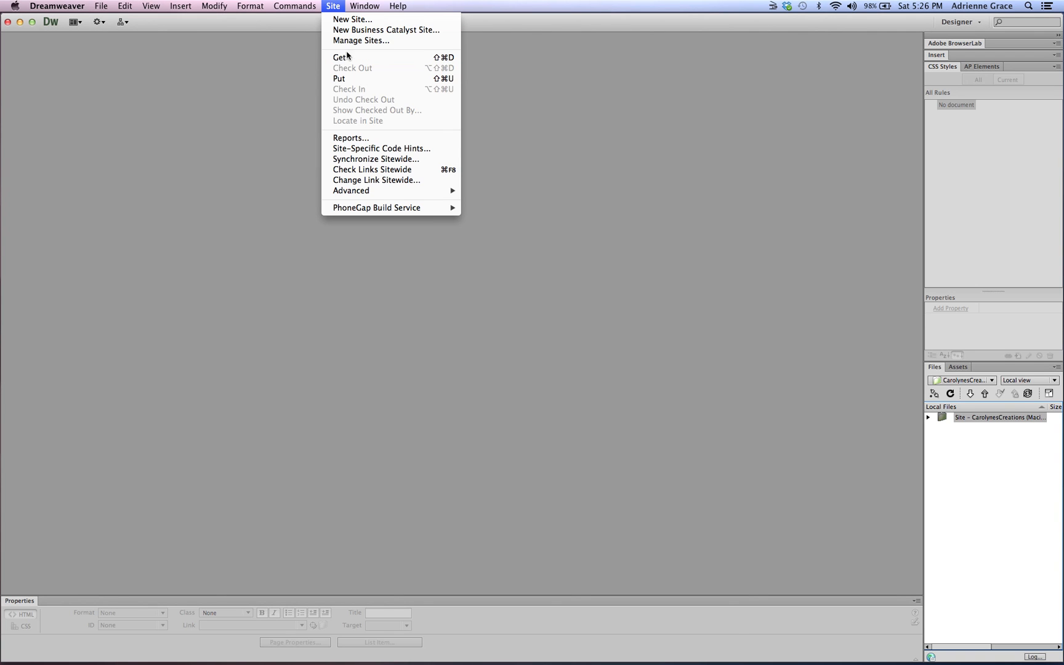
left_click(361, 40)
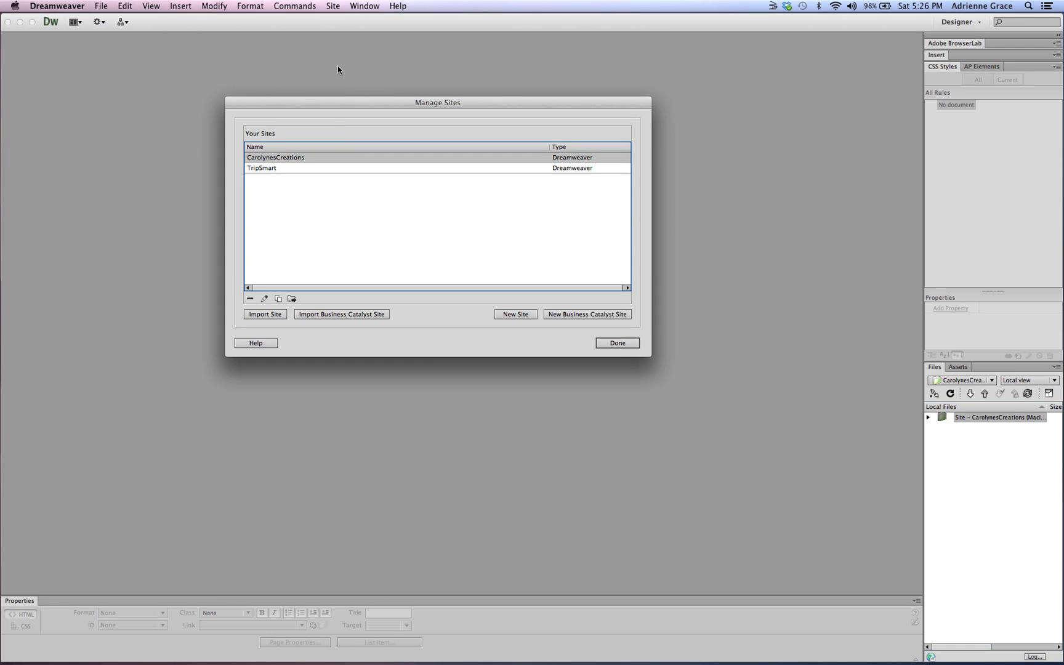
mouse_move(312, 169)
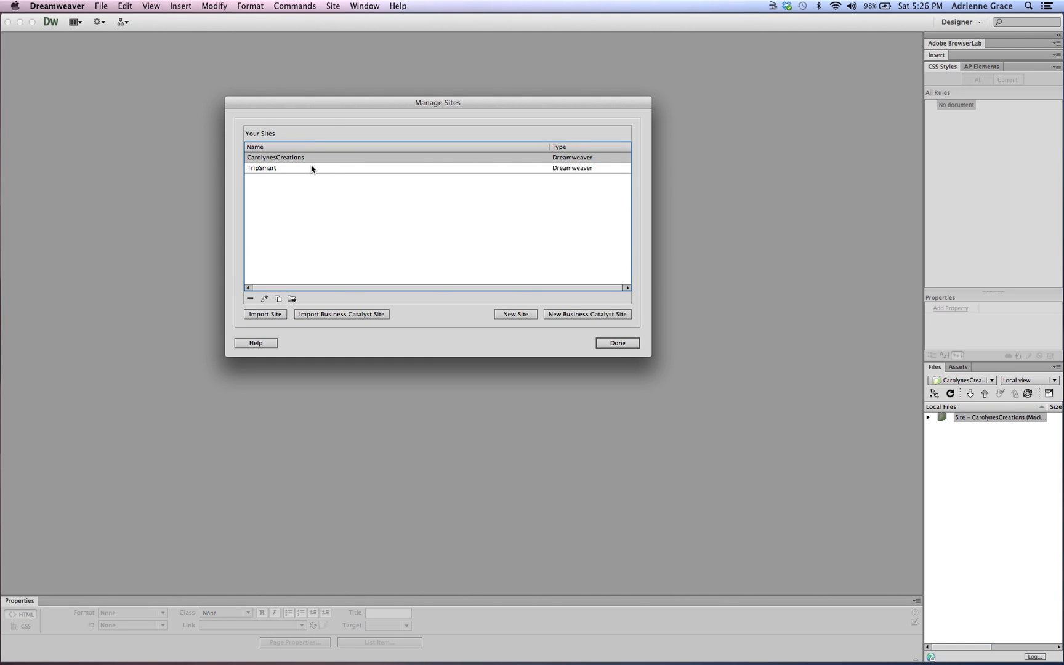
mouse_move(274, 178)
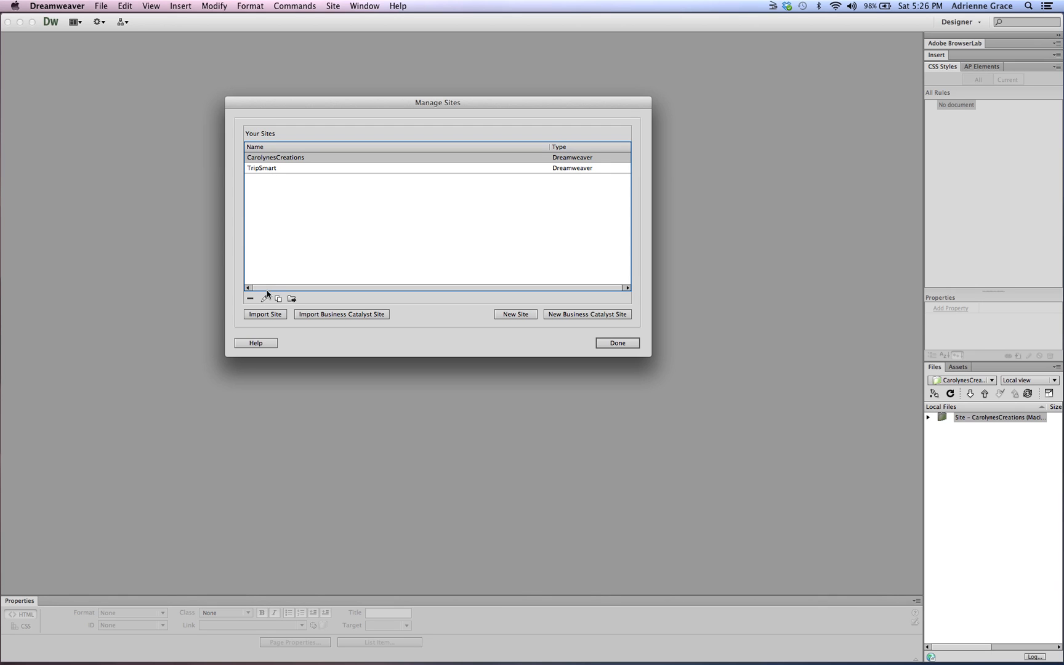
mouse_move(264, 298)
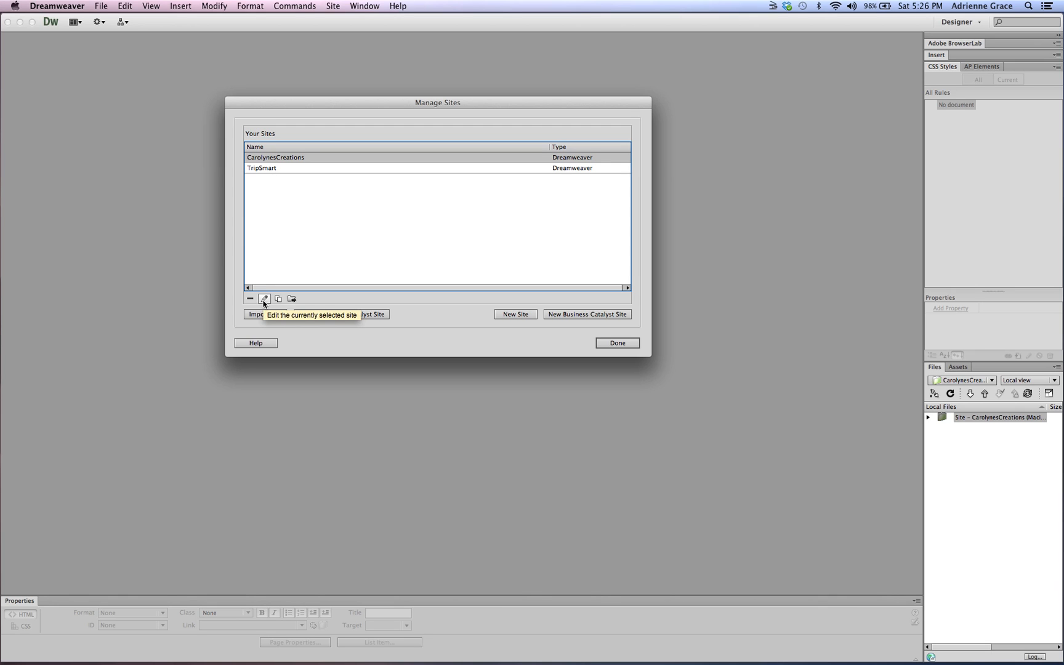
Step: Edit CarolynesCreations' site setup, browsing its local root folder but leaving it unchanged
left_click(264, 299)
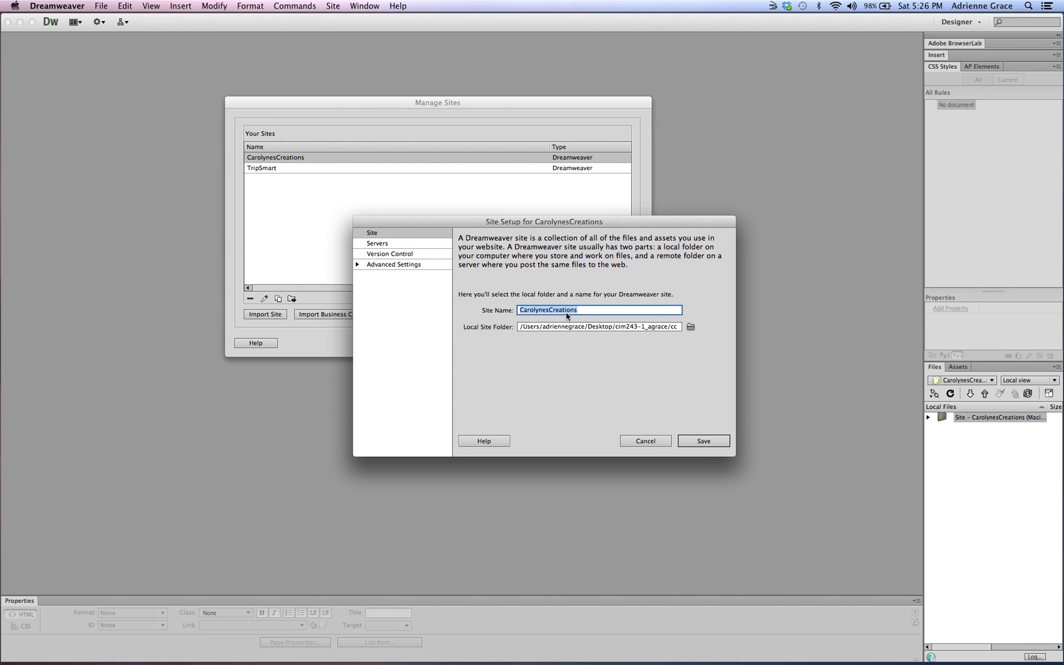
mouse_move(494, 334)
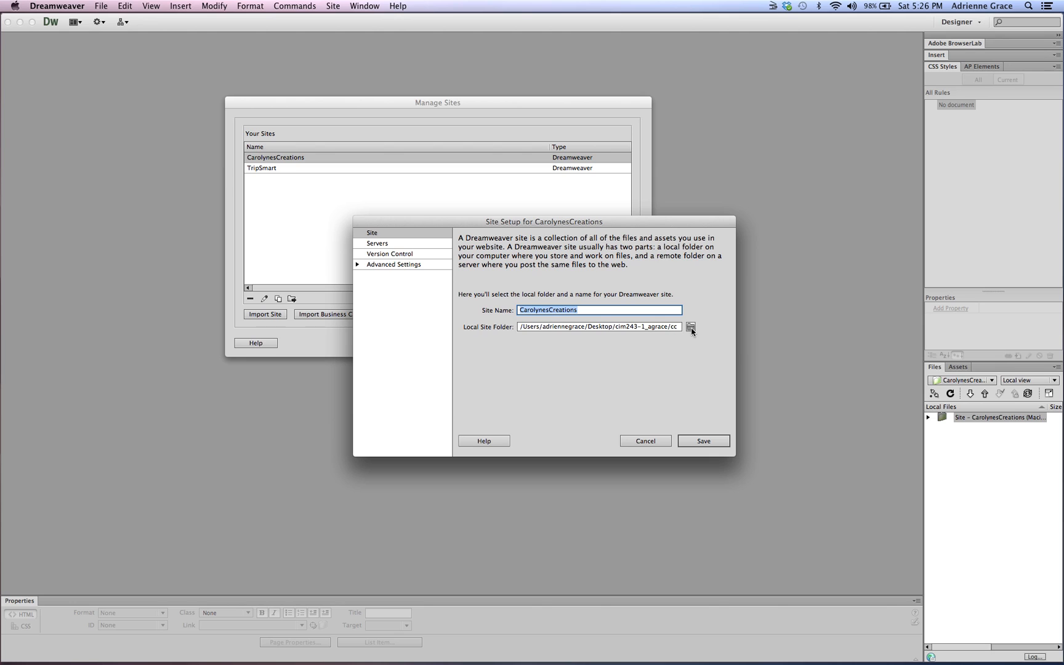
mouse_move(691, 328)
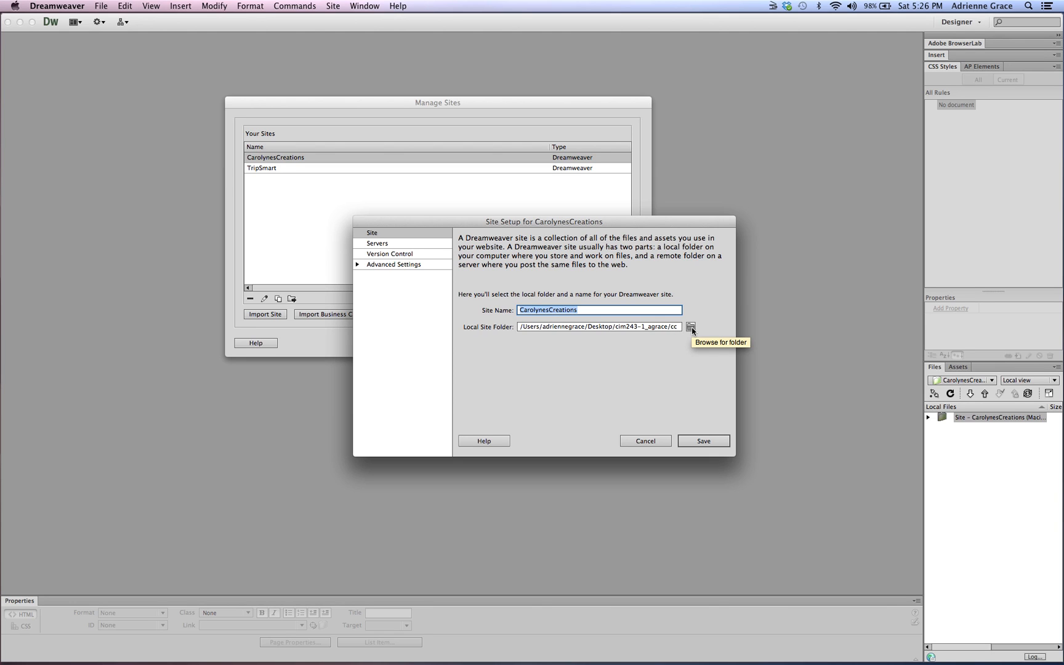
left_click(691, 327)
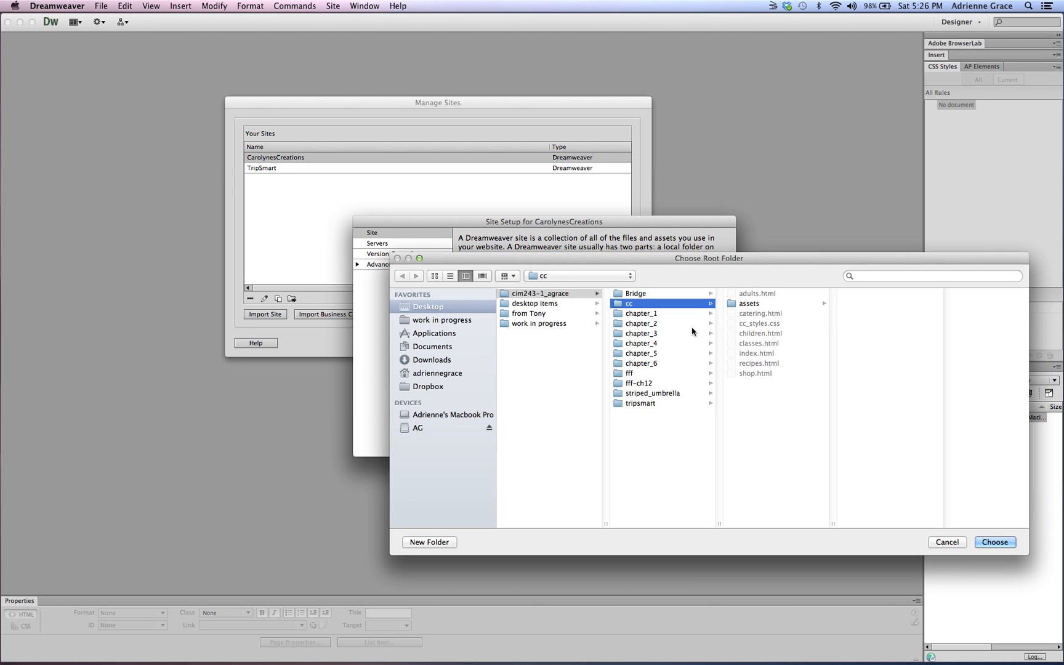
mouse_move(965, 528)
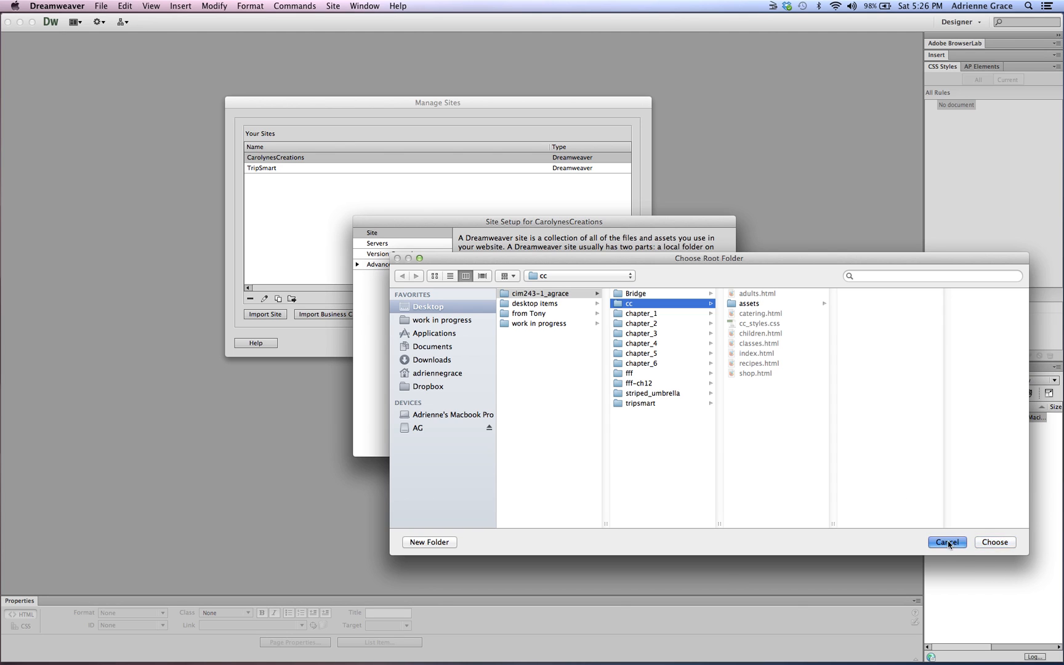
left_click(947, 542)
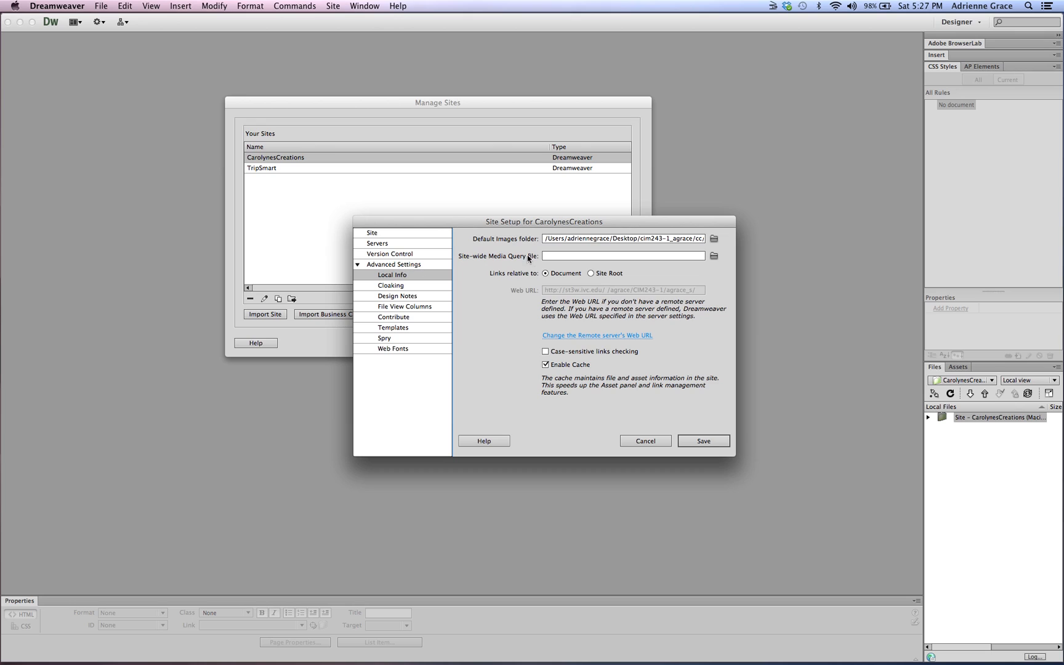
mouse_move(713, 239)
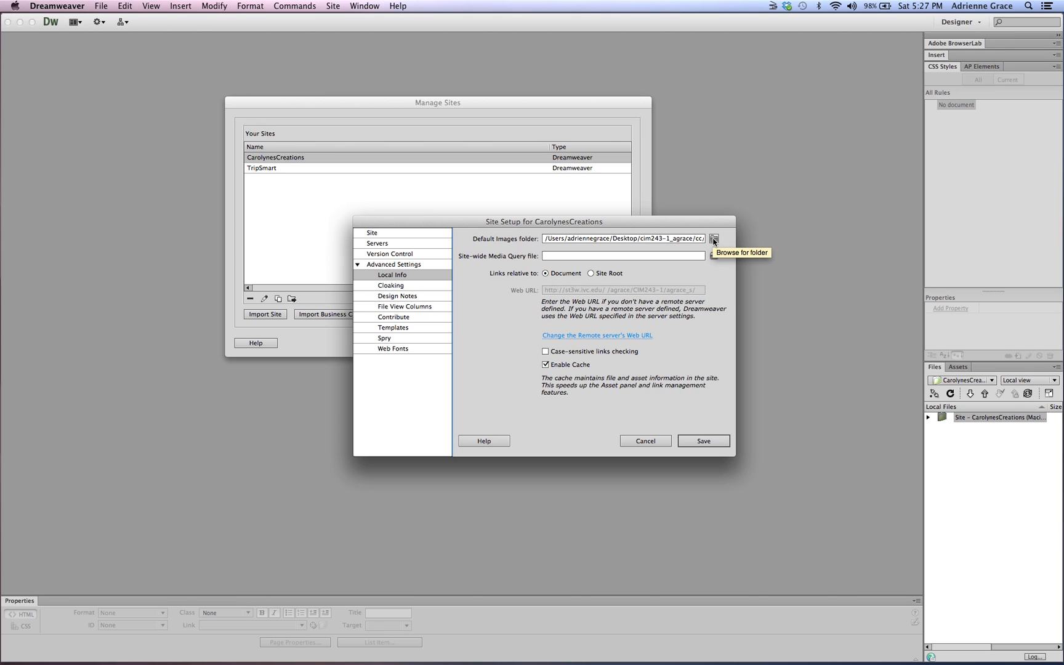
Step: Successfully test CarolynesCreations' IVC Student Server connection, then save the site setup
left_click(377, 243)
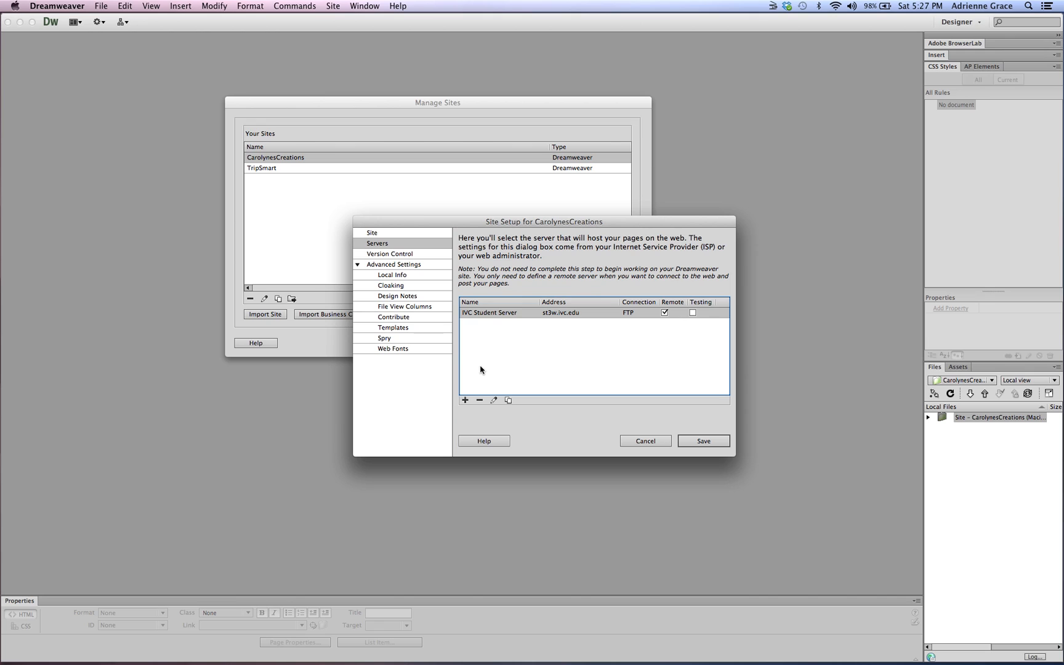
mouse_move(499, 395)
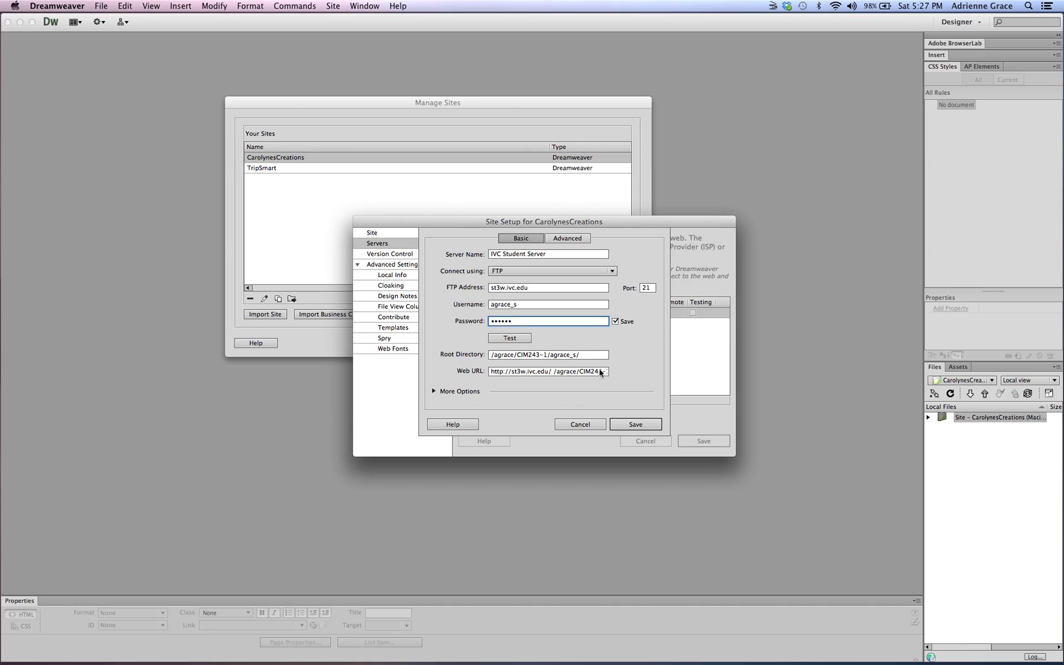
left_click(547, 354)
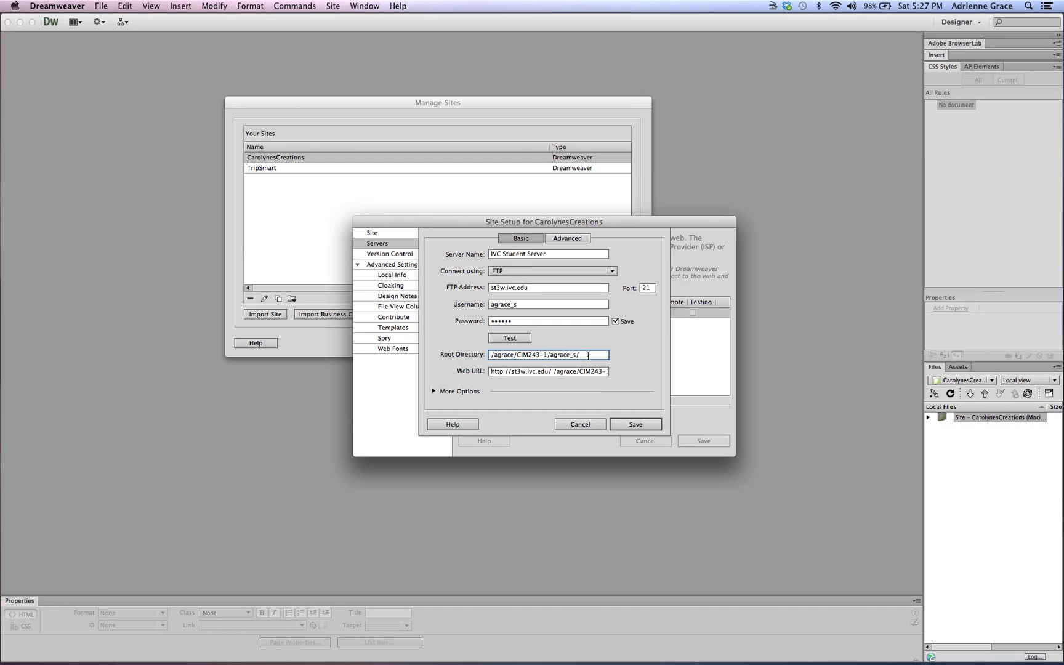
left_click(508, 337)
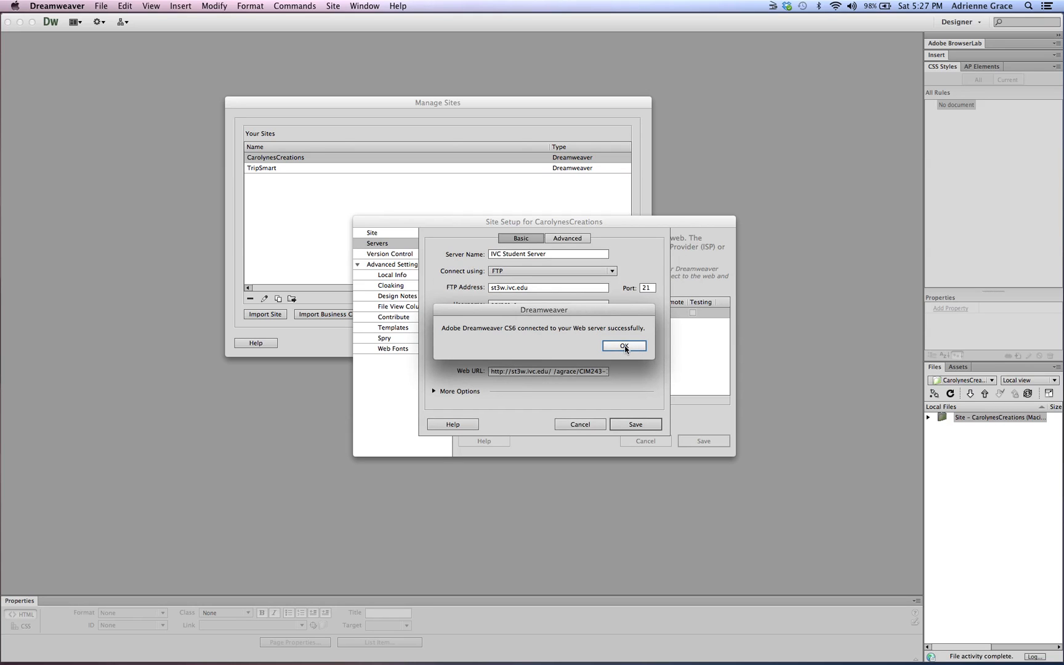
left_click(624, 346)
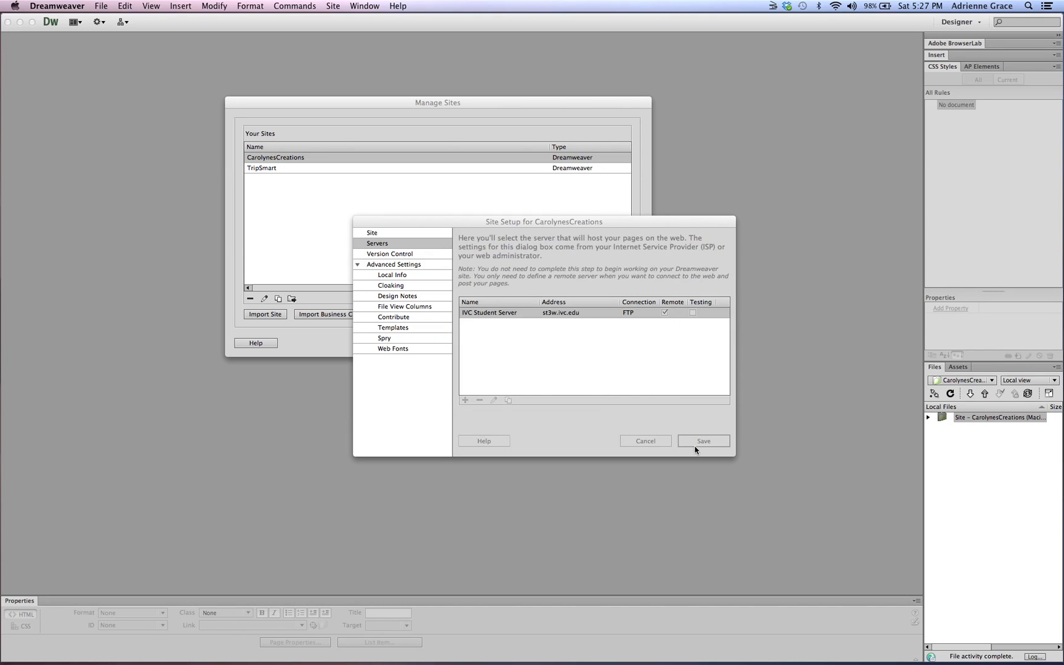
left_click(702, 440)
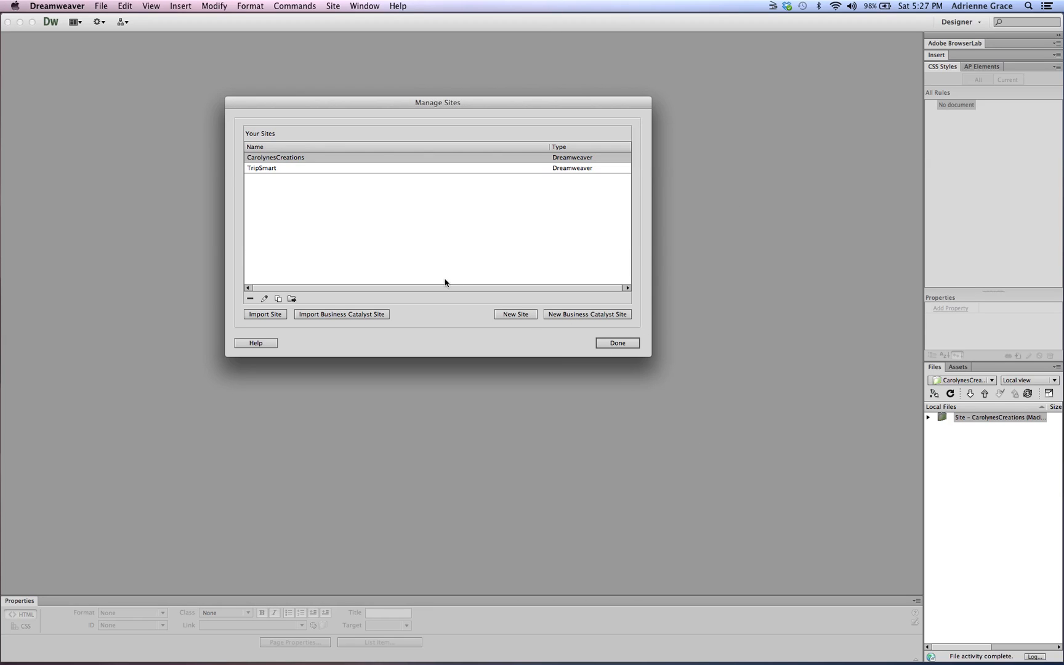
mouse_move(373, 239)
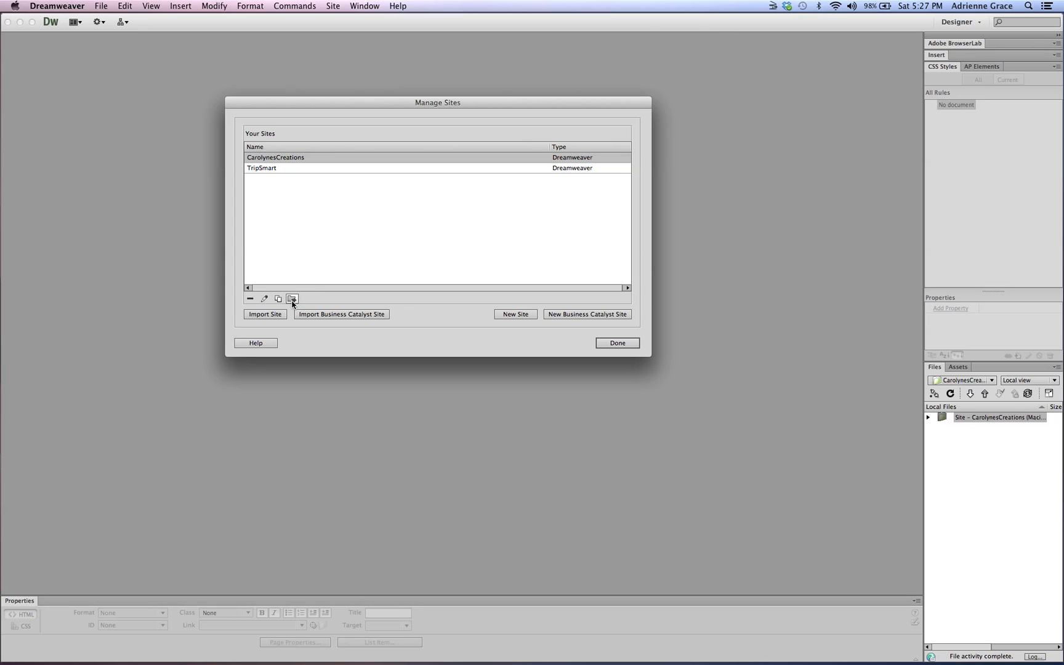
mouse_move(292, 299)
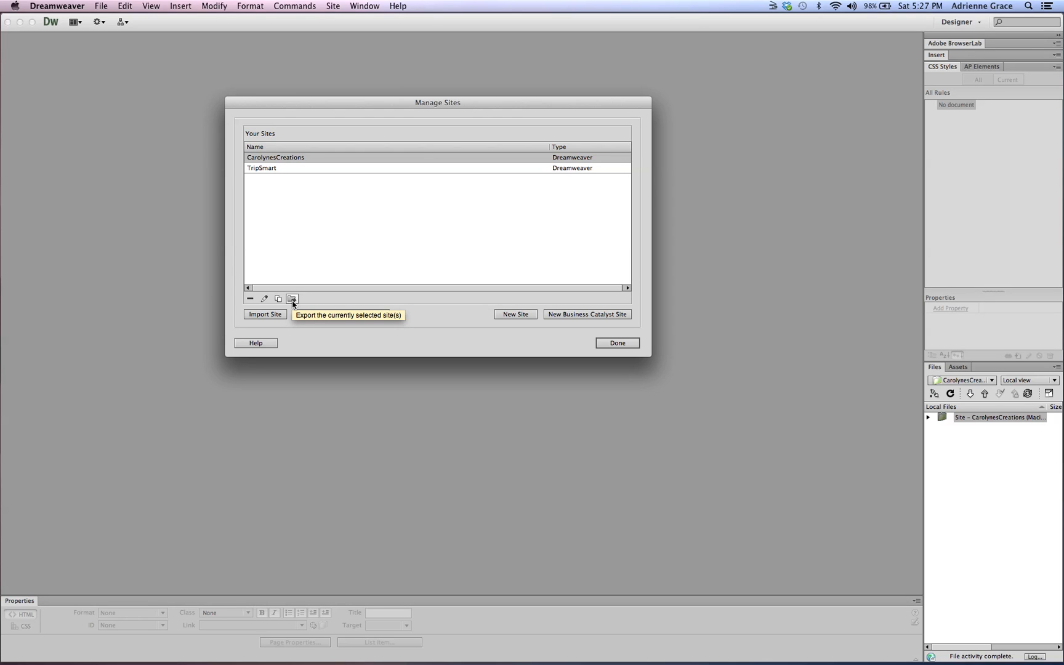
mouse_move(292, 304)
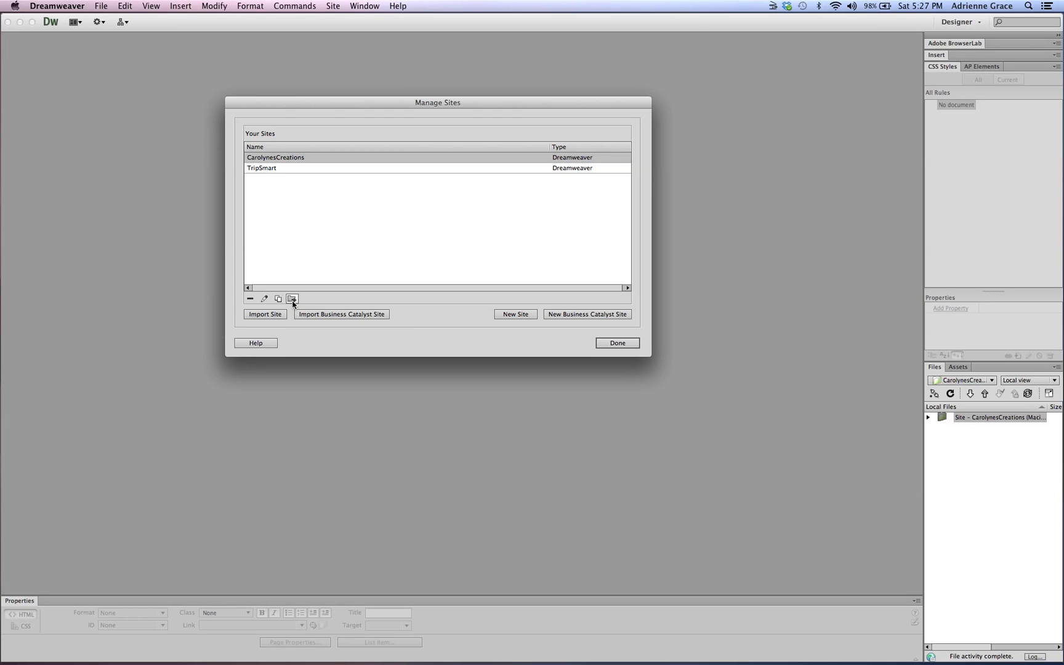
mouse_move(329, 162)
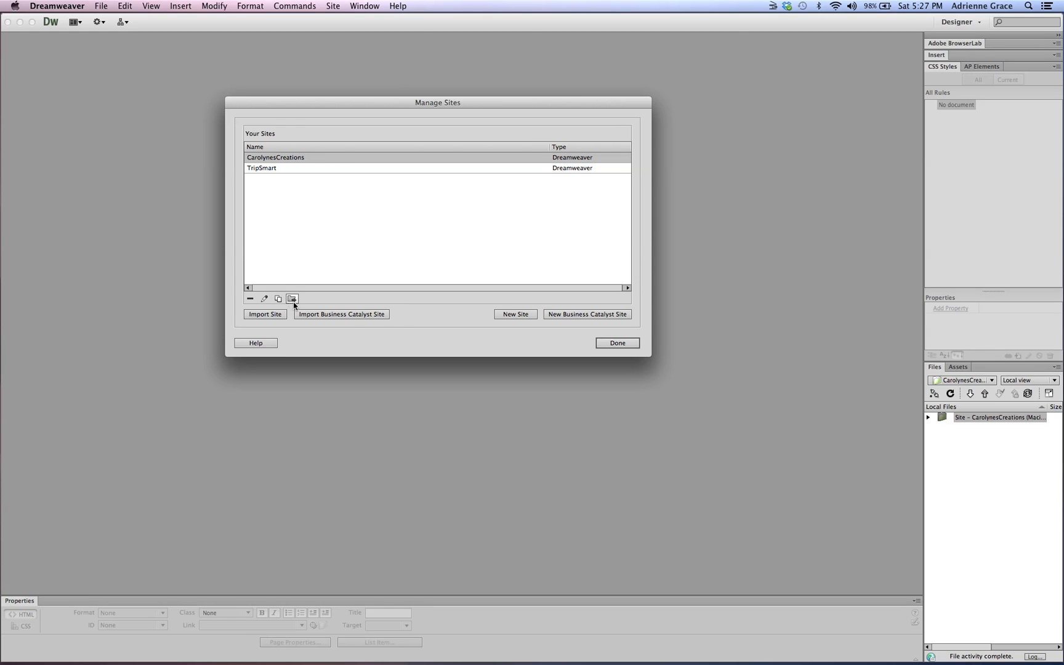
Step: Export CarolynesCreations with 'Back up my settings' including login, password and local paths
left_click(291, 299)
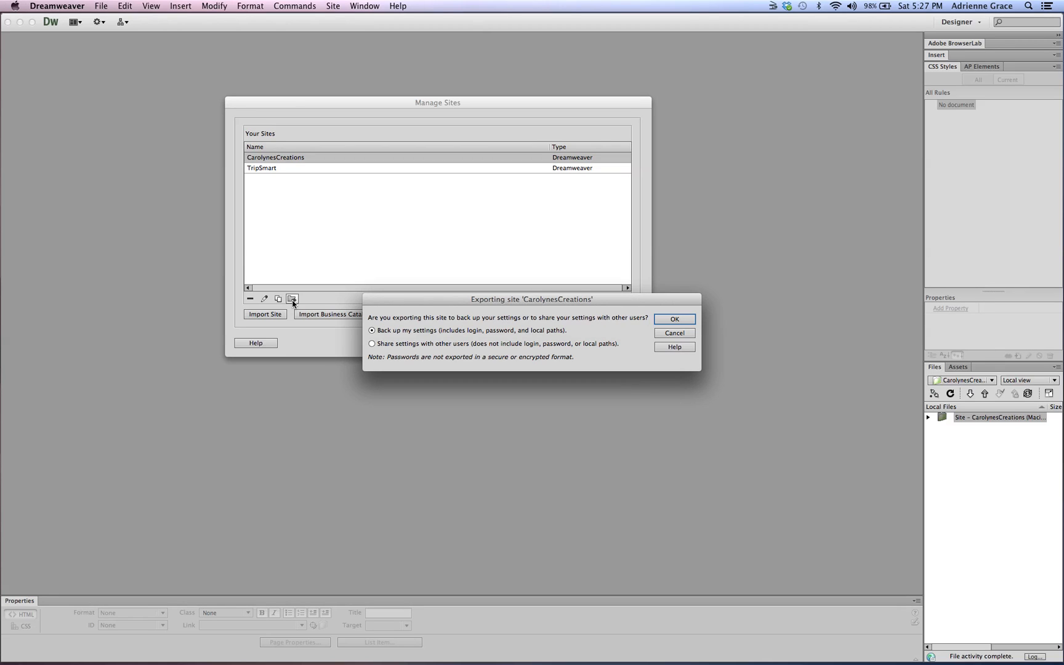
mouse_move(292, 299)
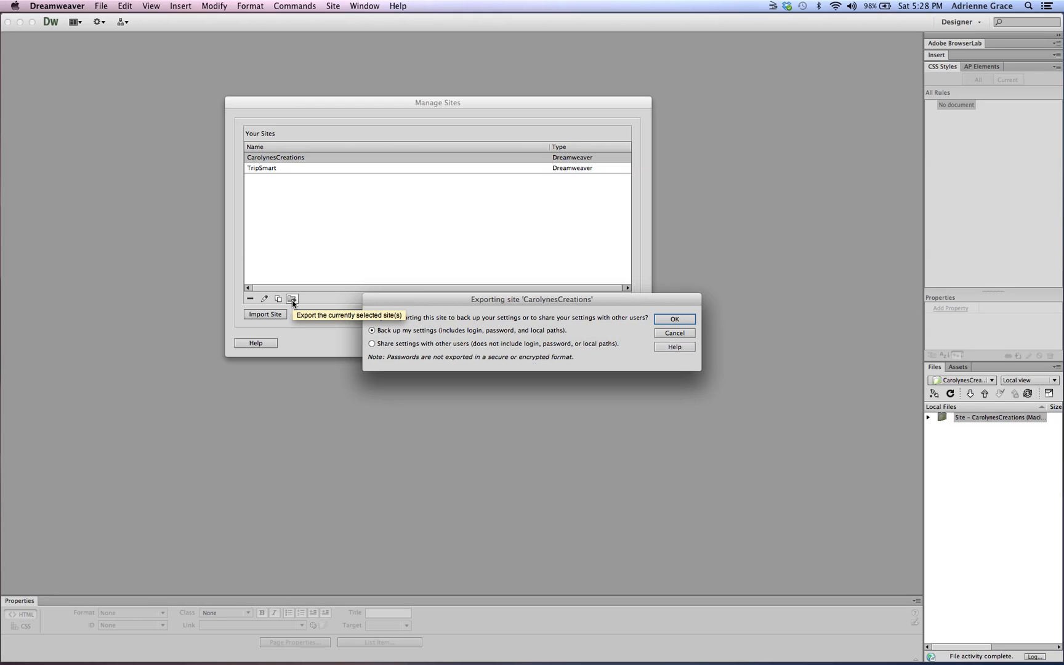
mouse_move(389, 337)
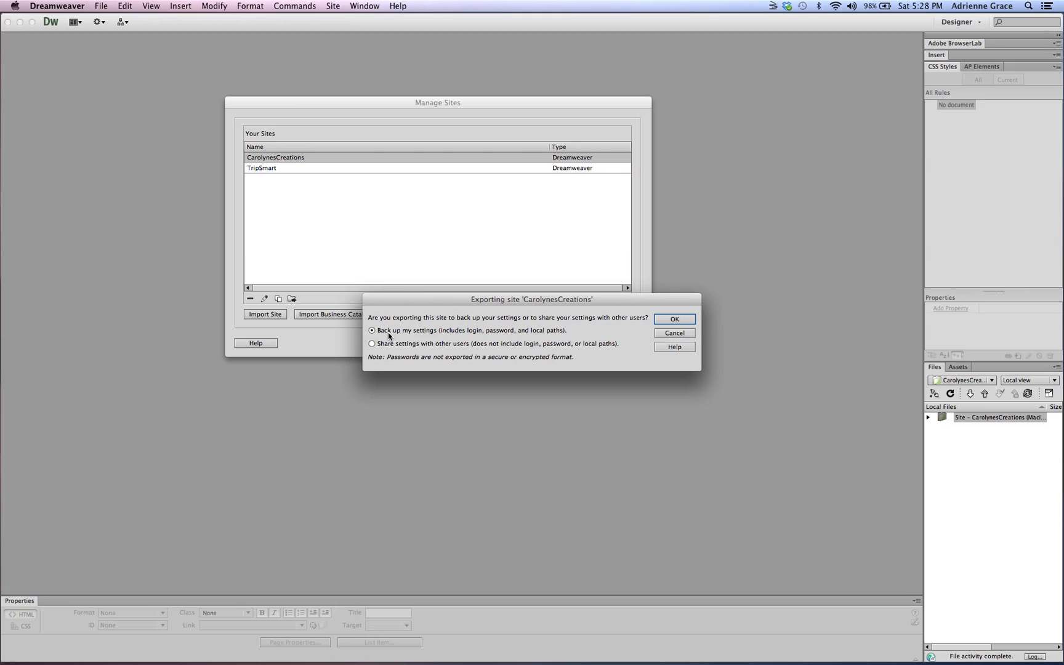
mouse_move(475, 346)
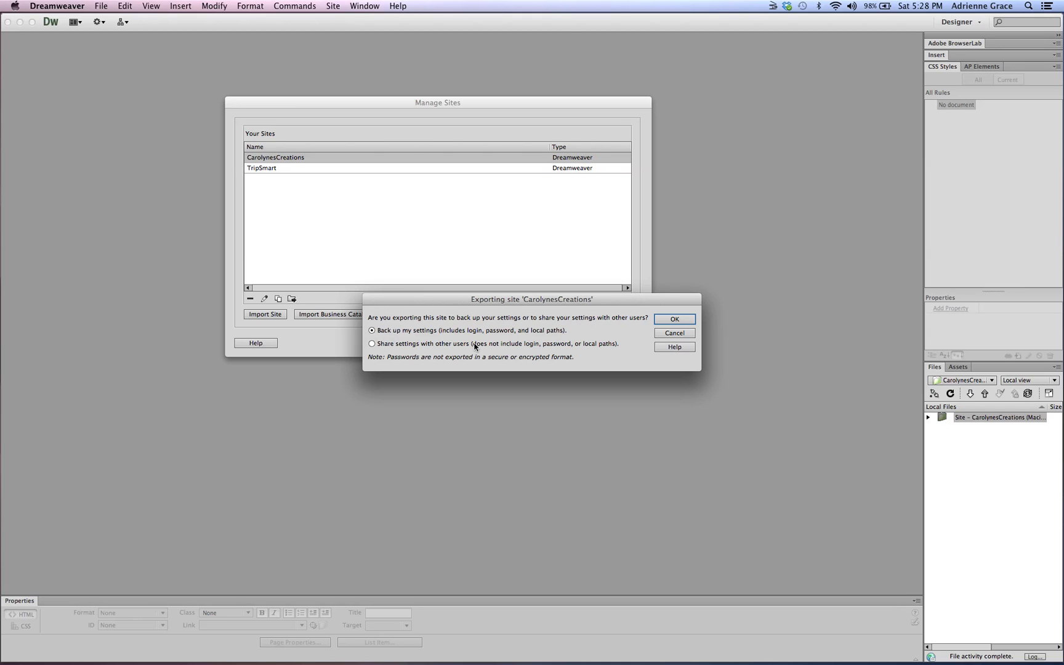
mouse_move(473, 345)
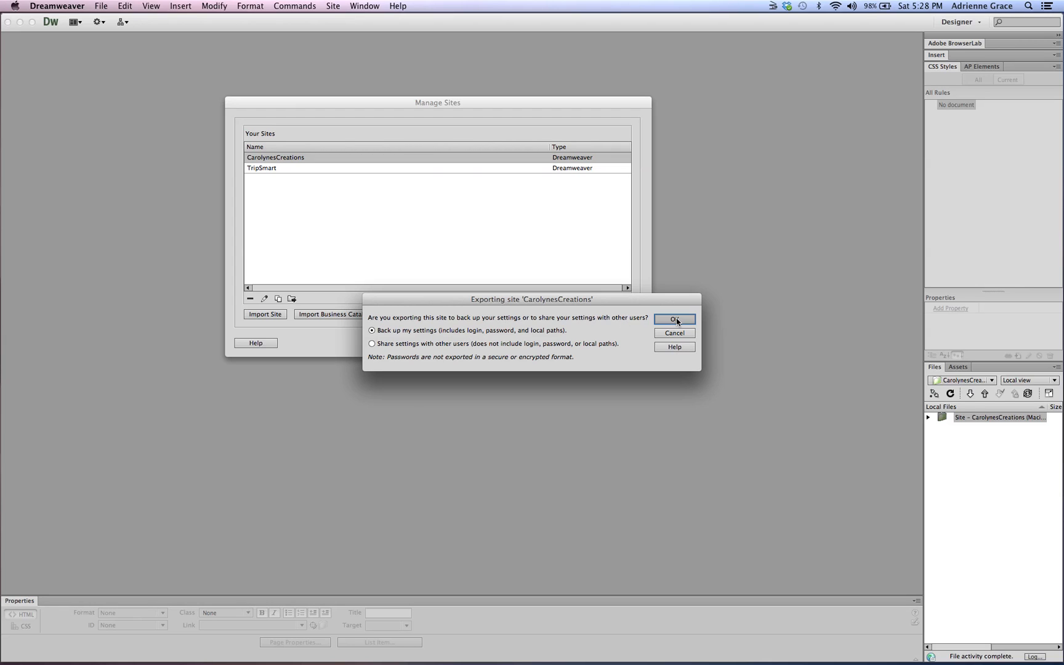
left_click(674, 320)
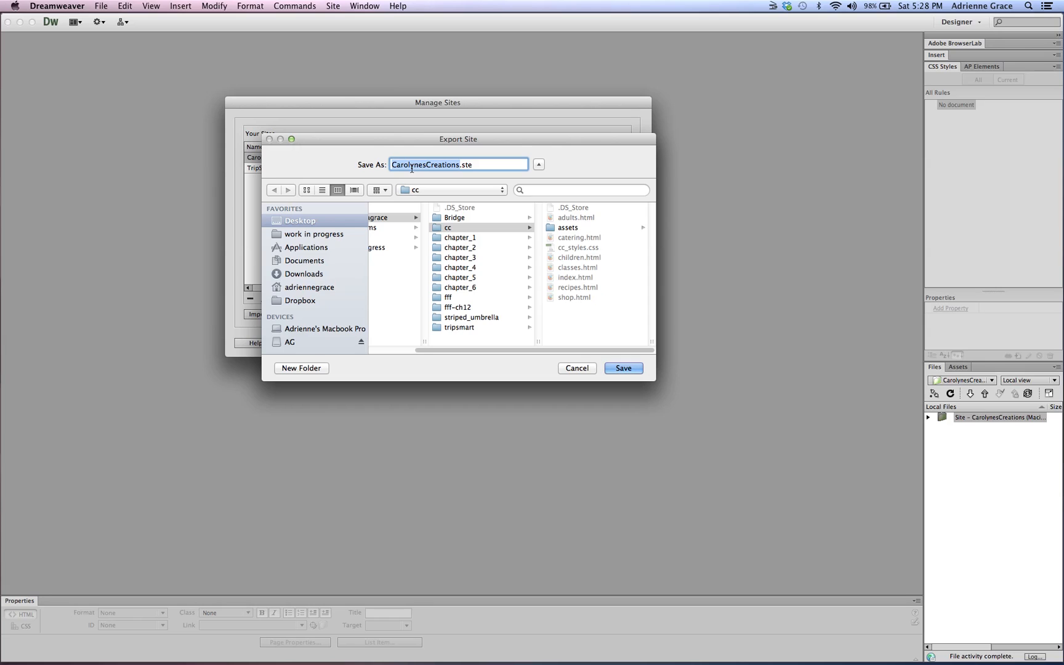
mouse_move(474, 166)
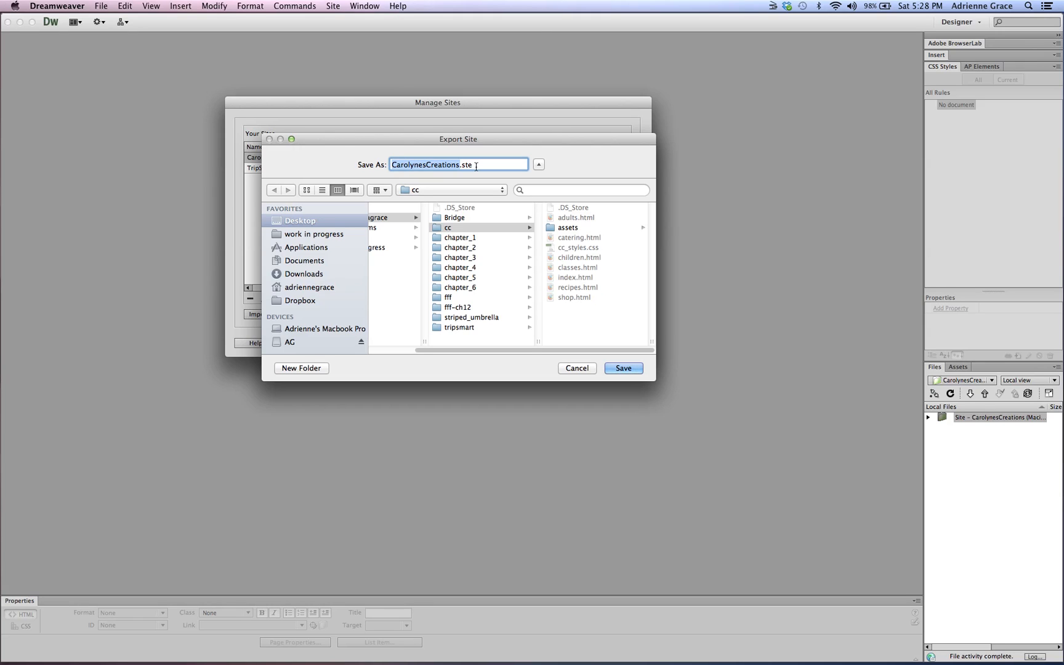
Step: Save the export as CarolynesCreations.ste in the cc folder
left_click(461, 228)
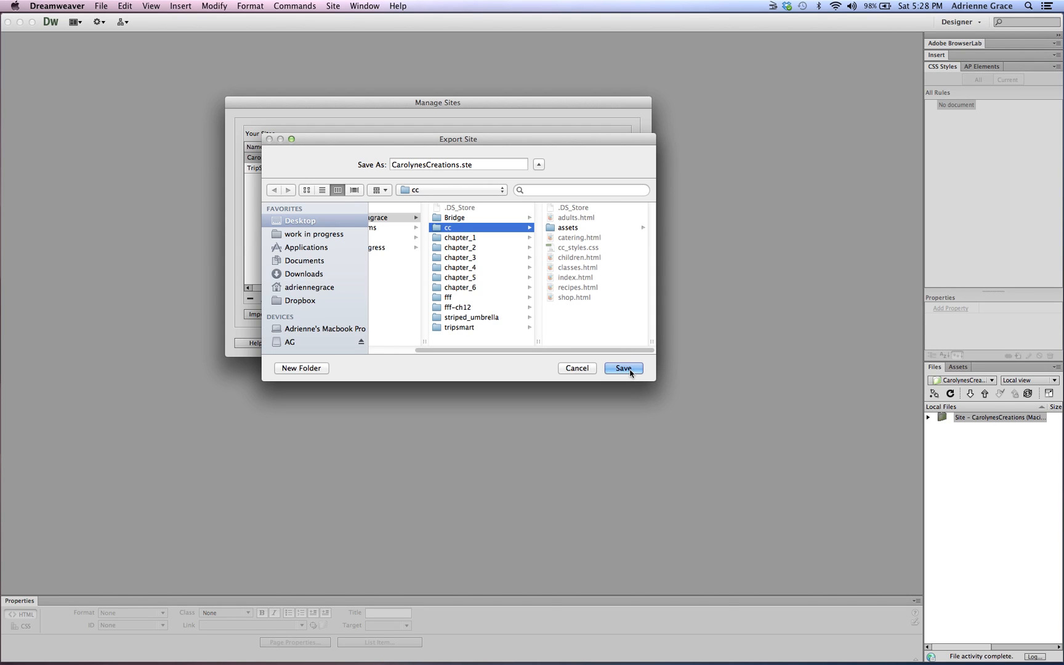
left_click(622, 368)
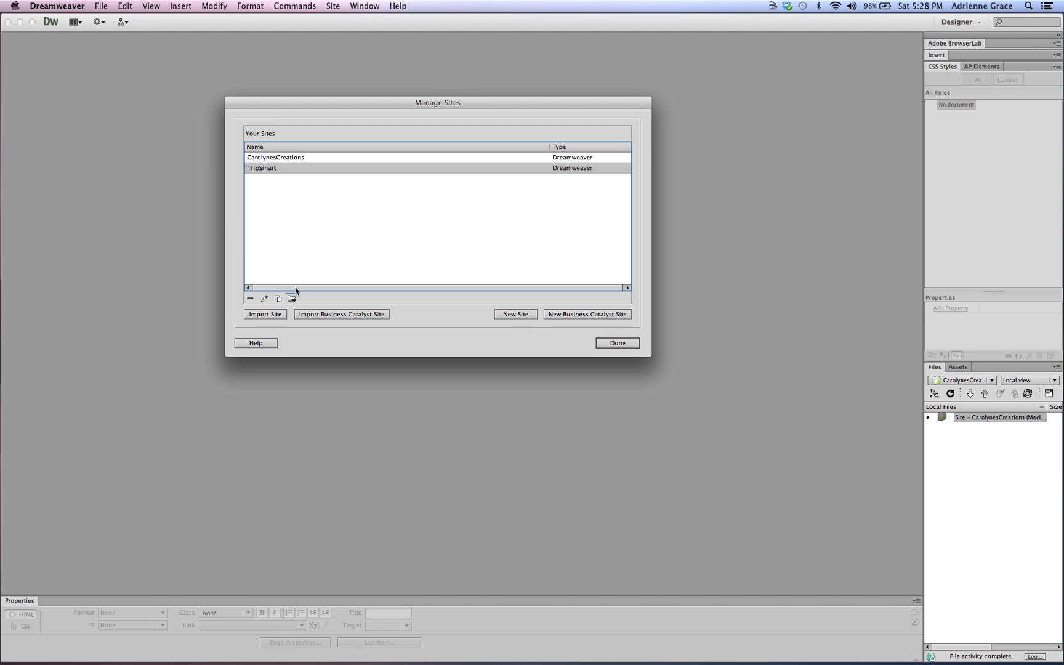
mouse_move(292, 299)
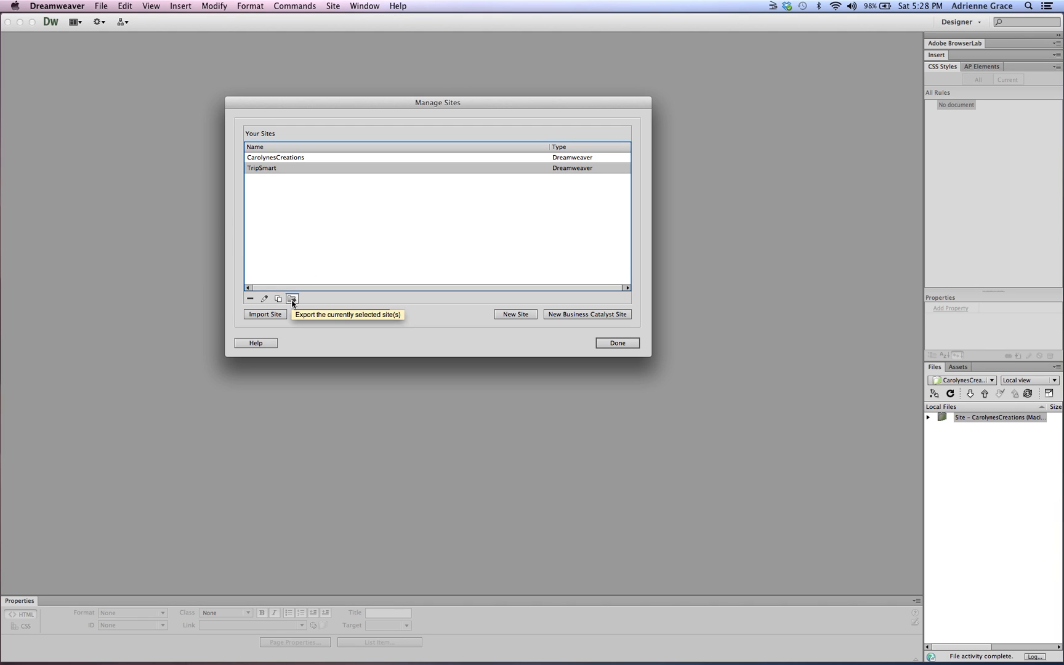
Step: Export TripSmart as a full-settings backup into the tripsmart folder and close Manage Sites
left_click(293, 299)
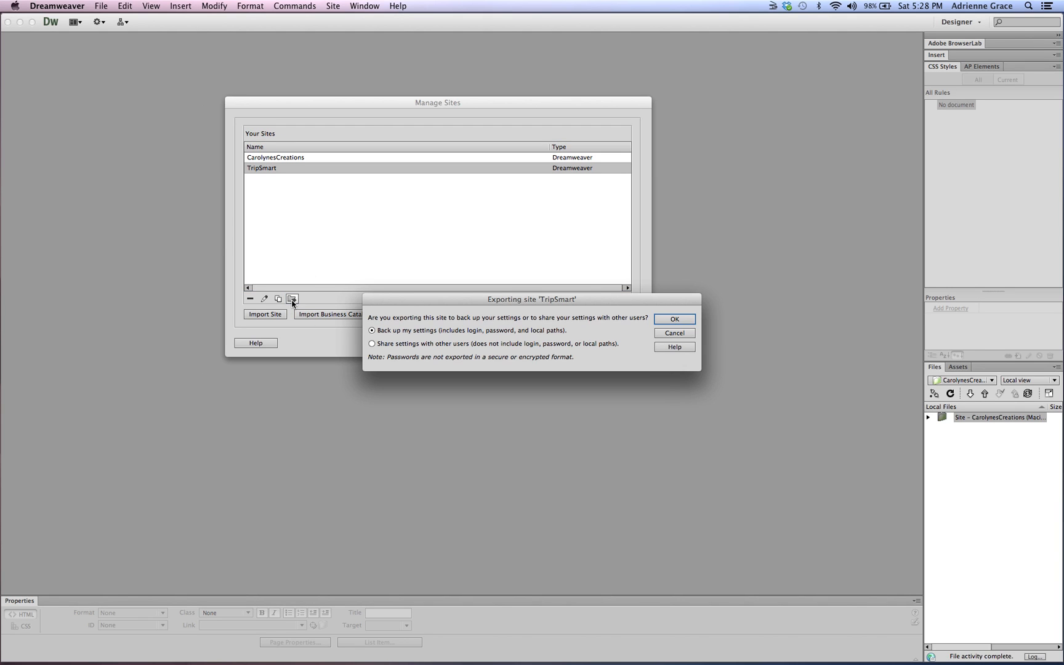
left_click(673, 333)
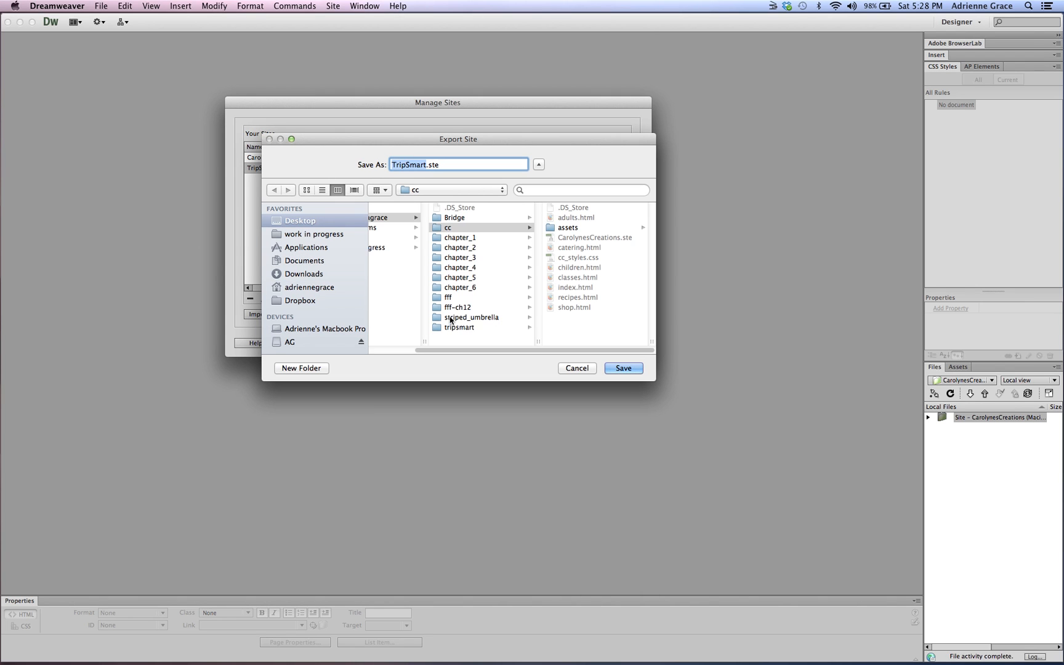
left_click(460, 327)
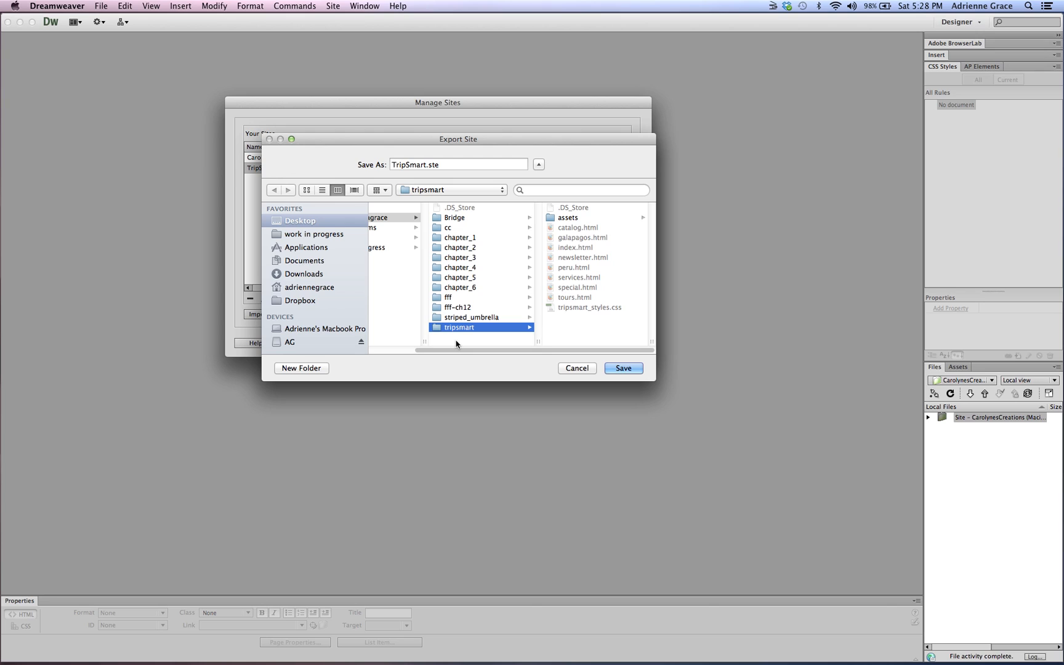
mouse_move(625, 373)
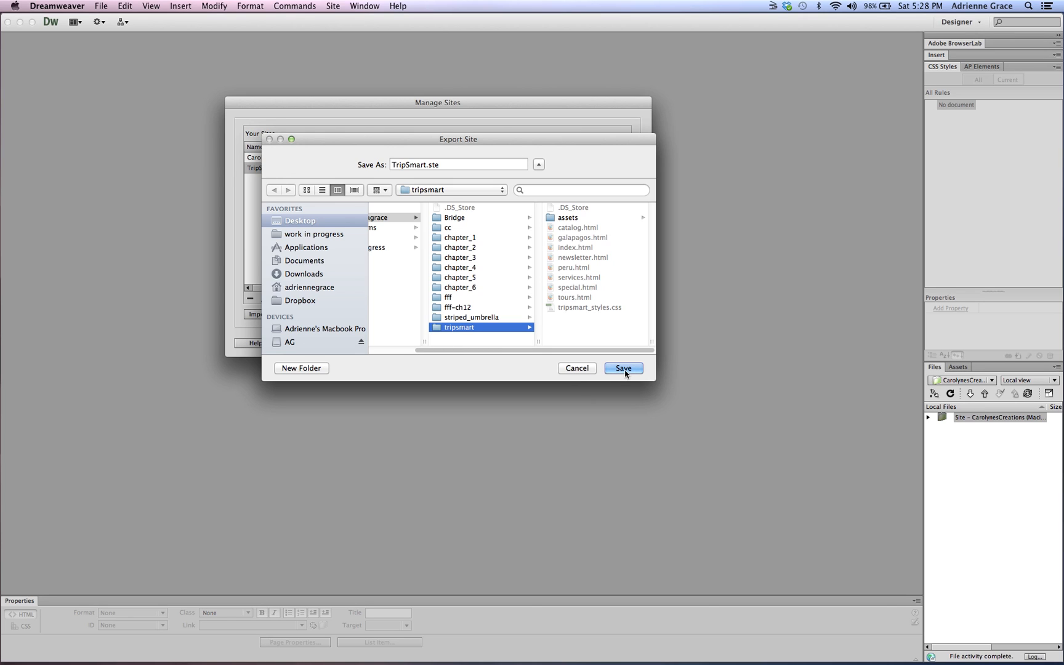
left_click(621, 367)
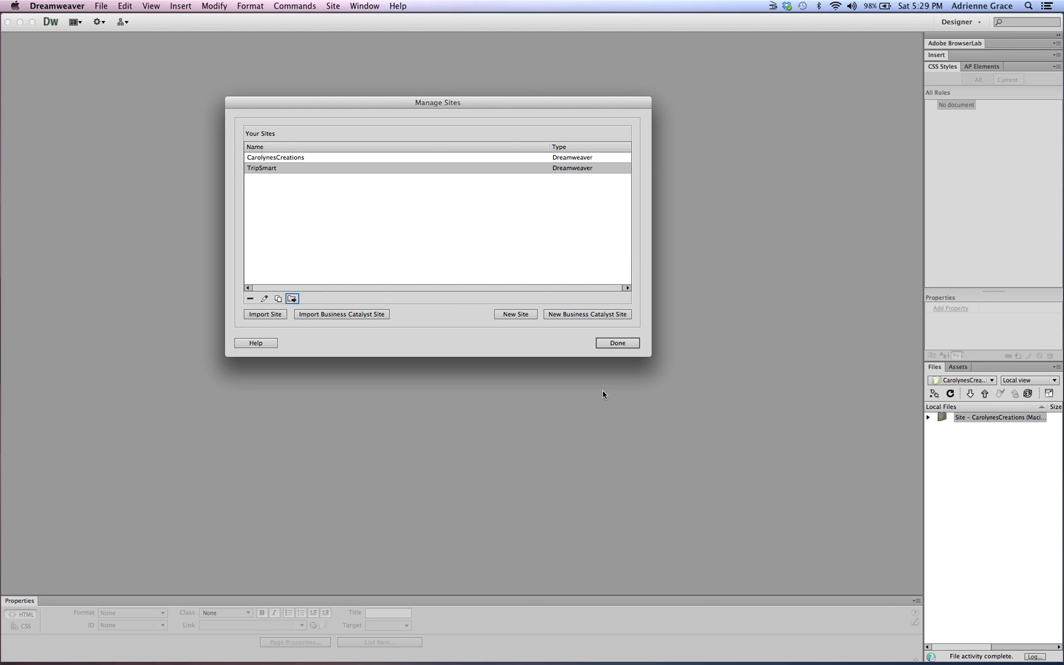
left_click(617, 343)
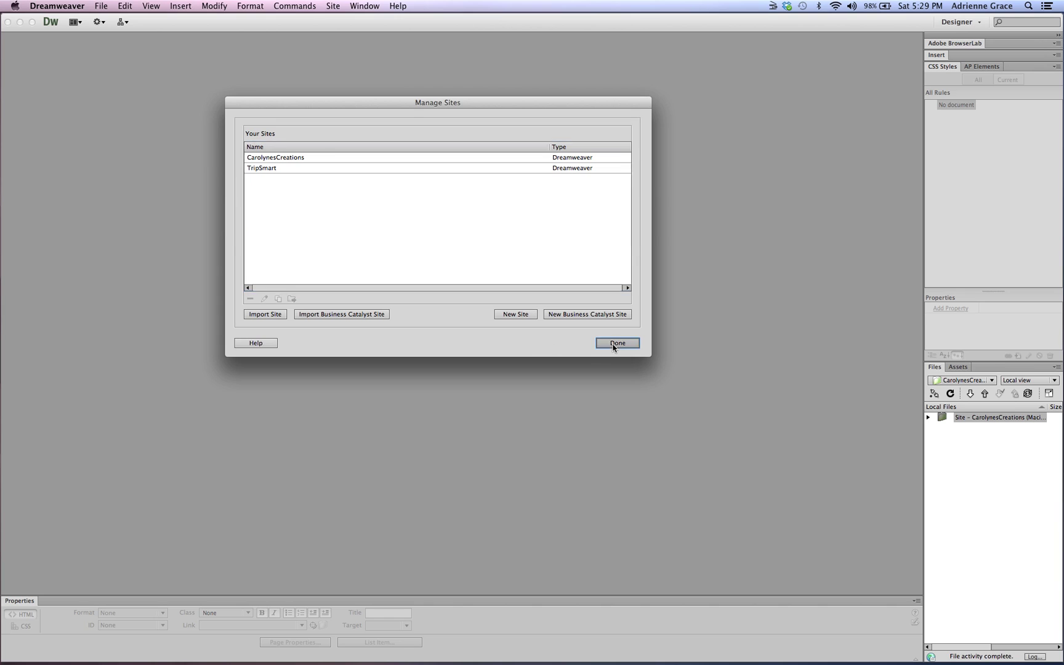
left_click(617, 343)
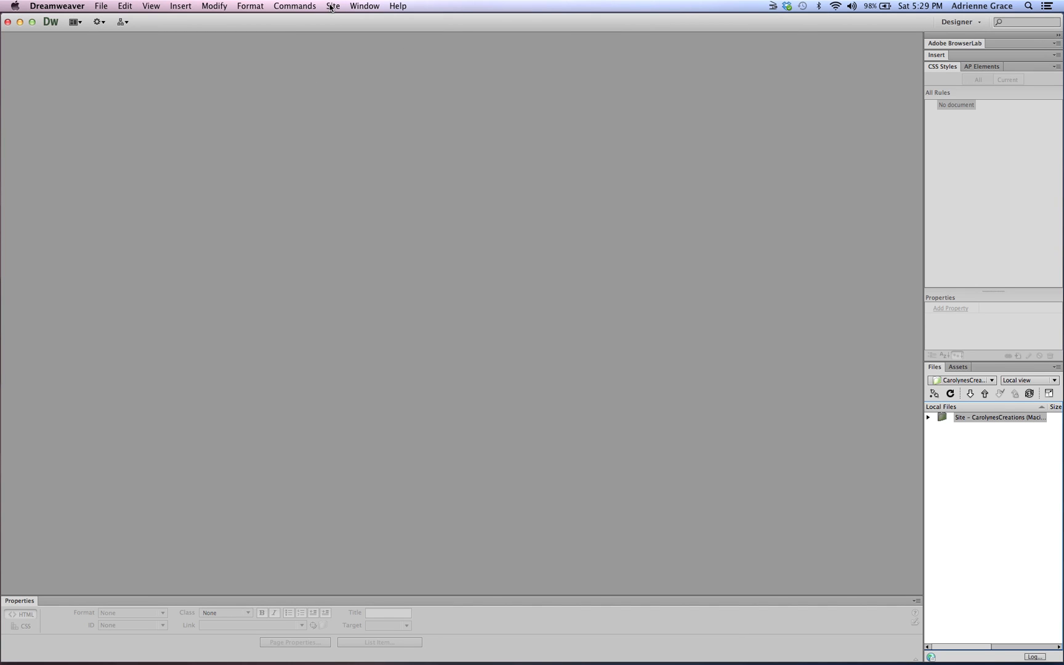
Step: Reopen Manage Sites and delete the site definitions, confirming permanent deletion
left_click(333, 5)
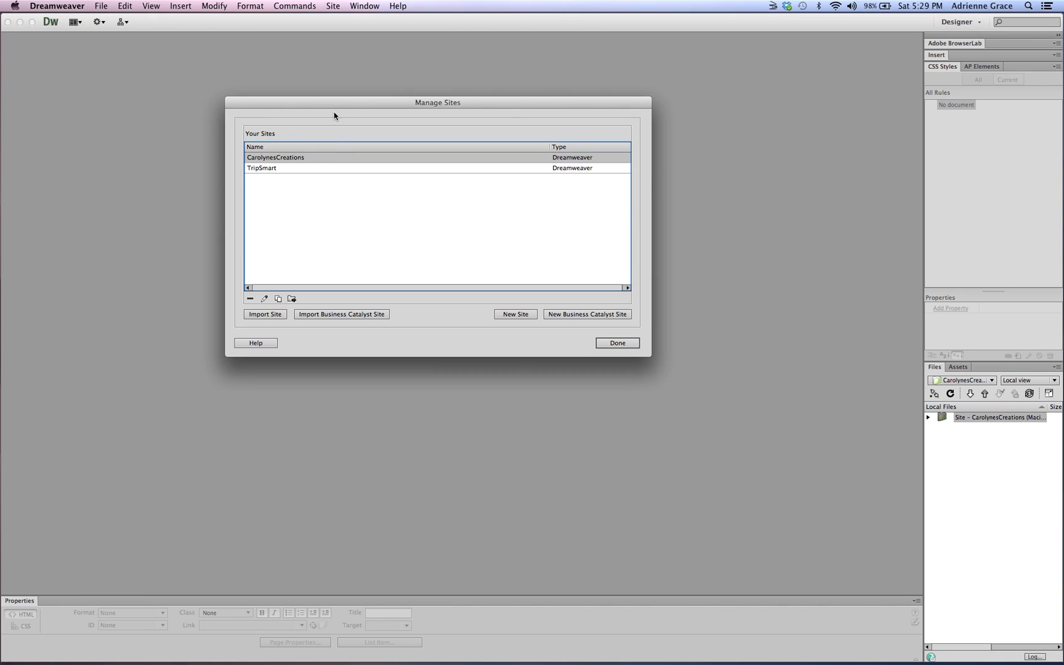
mouse_move(264, 299)
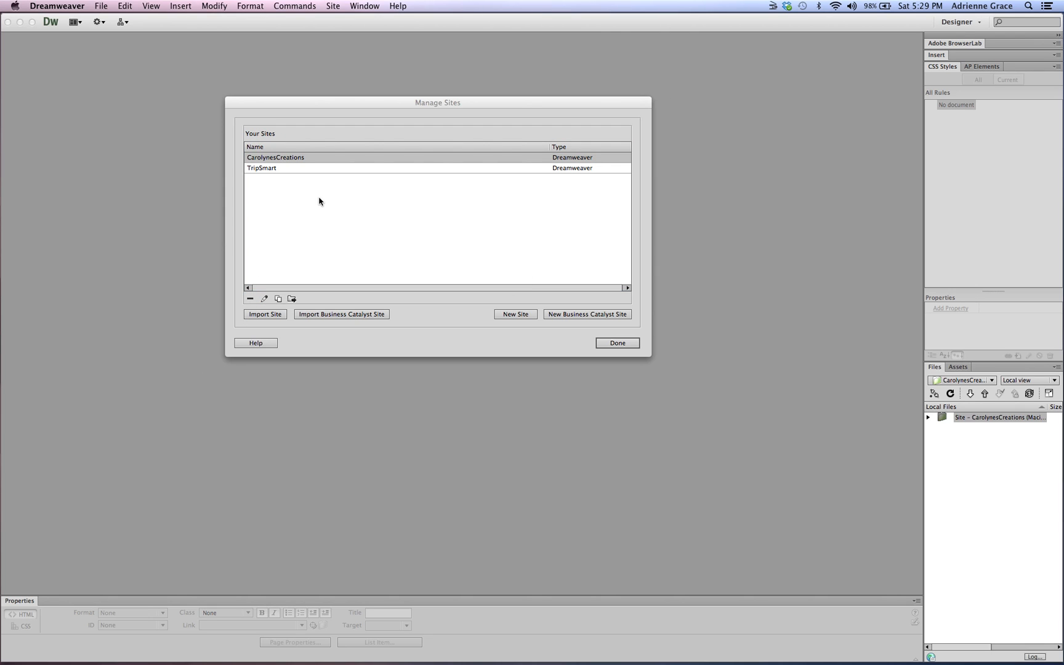
left_click(250, 299)
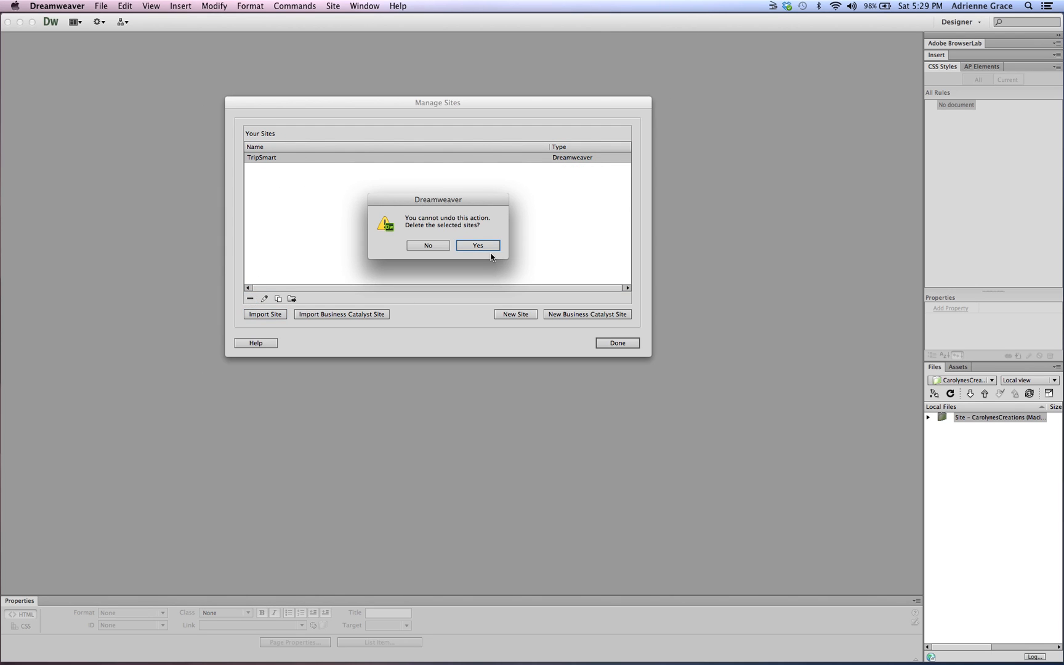
left_click(477, 245)
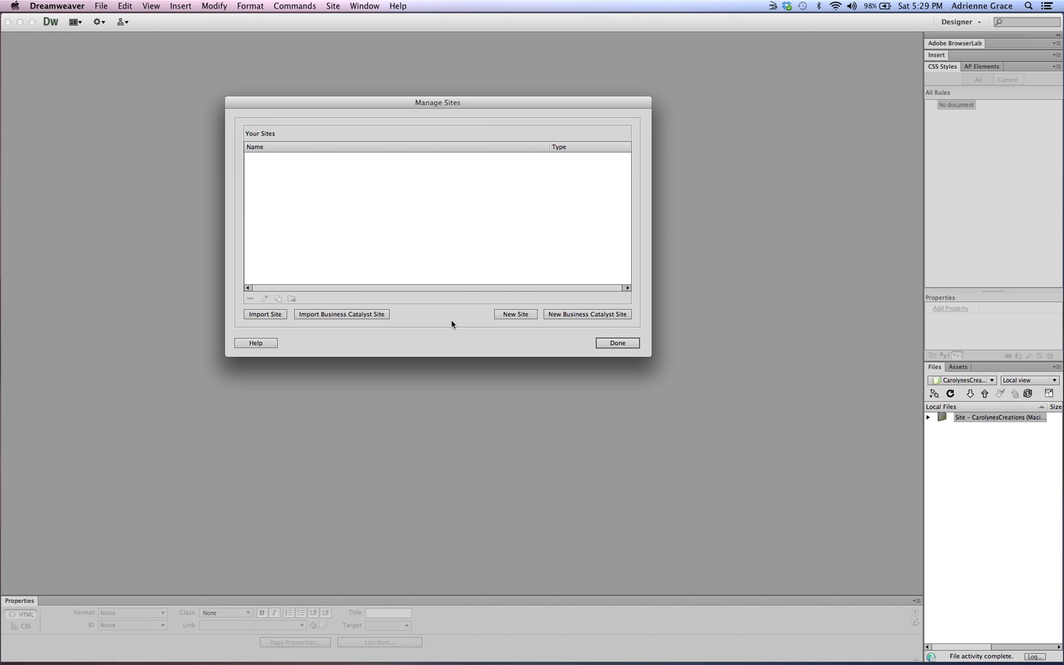
mouse_move(434, 252)
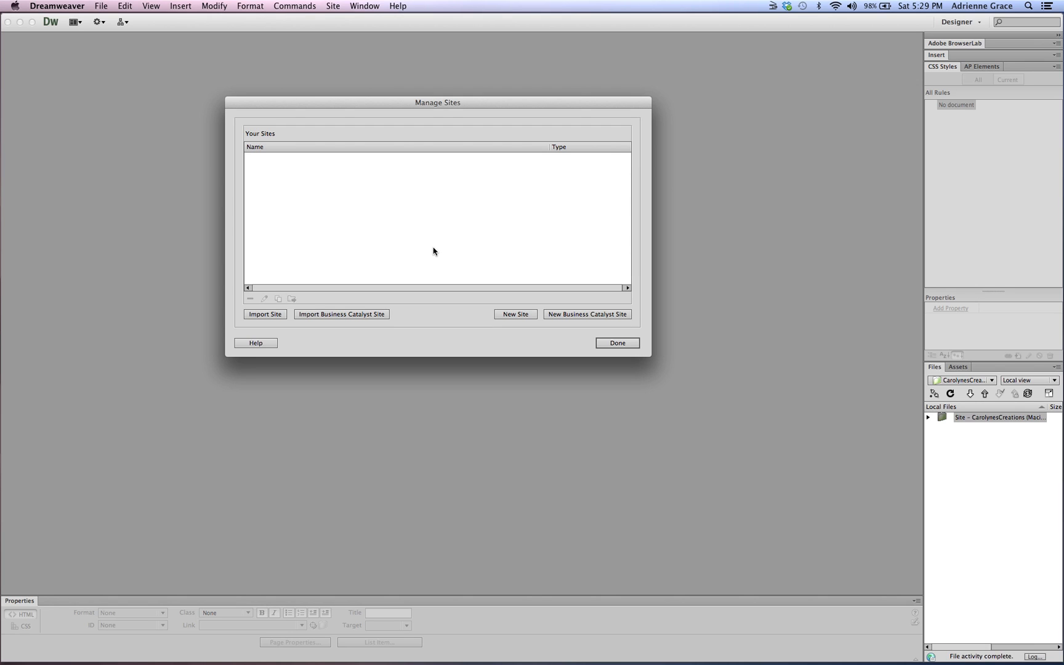
mouse_move(265, 298)
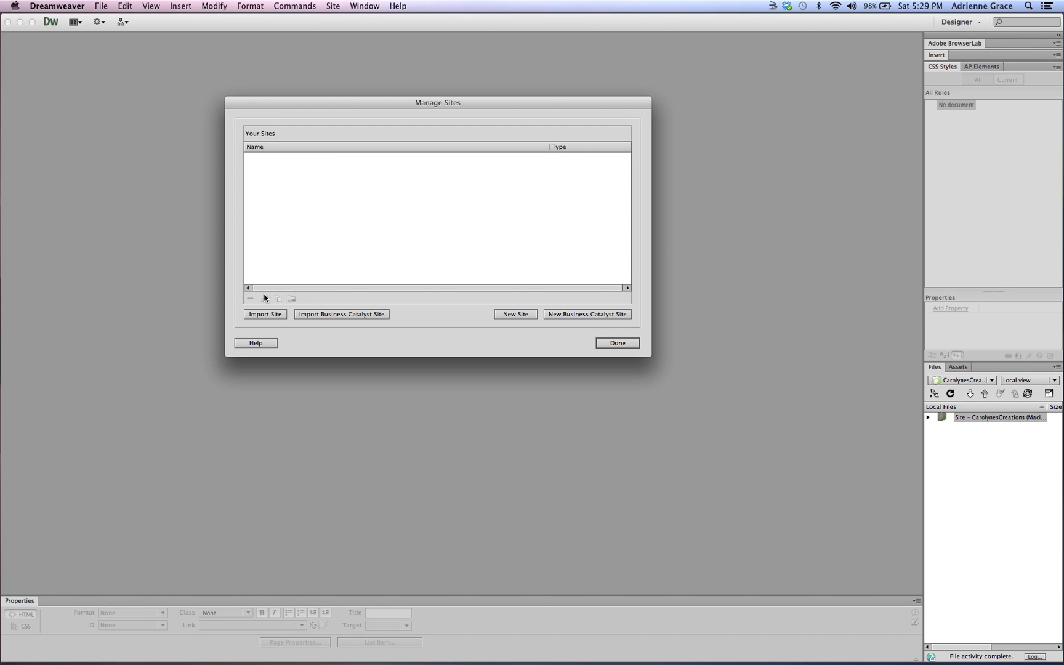
mouse_move(265, 314)
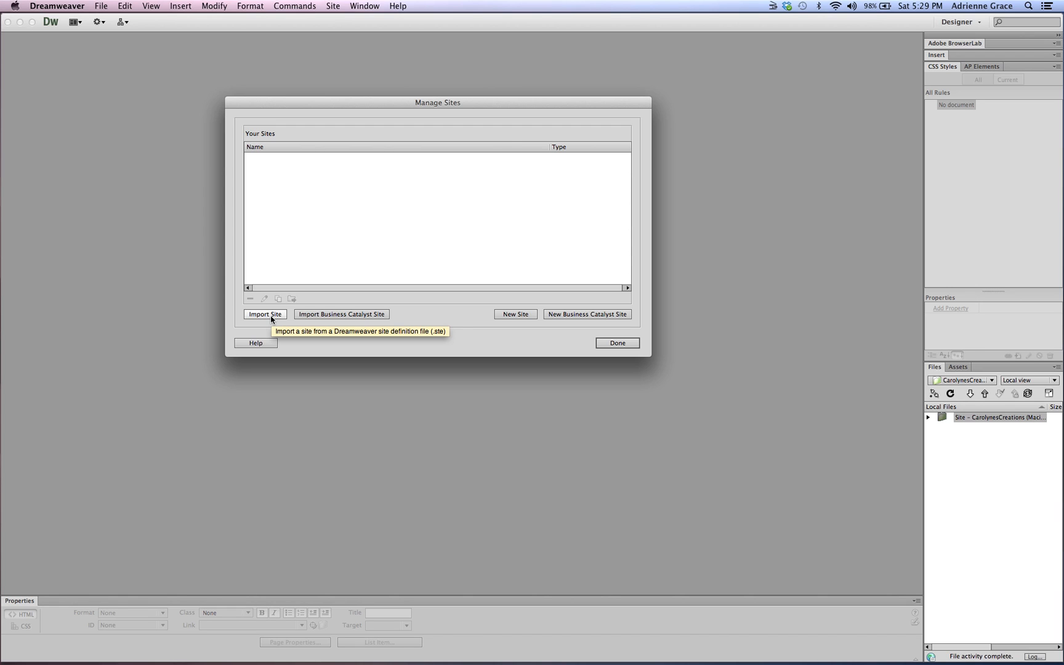
Step: Import the TripSmart.ste site definition from the tripsmart folder
left_click(265, 313)
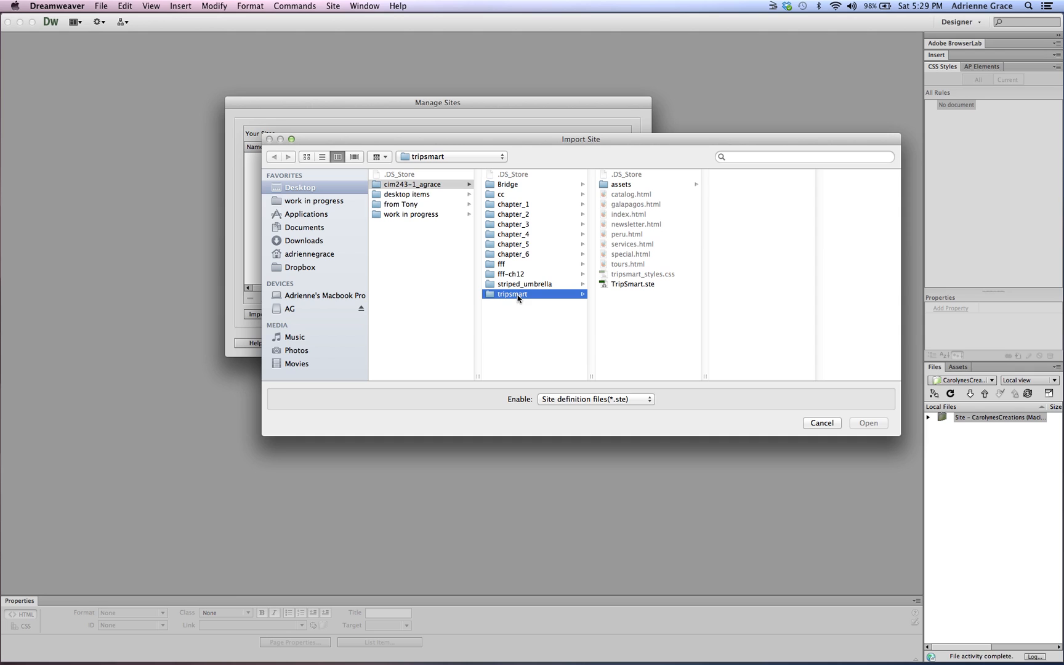
mouse_move(629, 291)
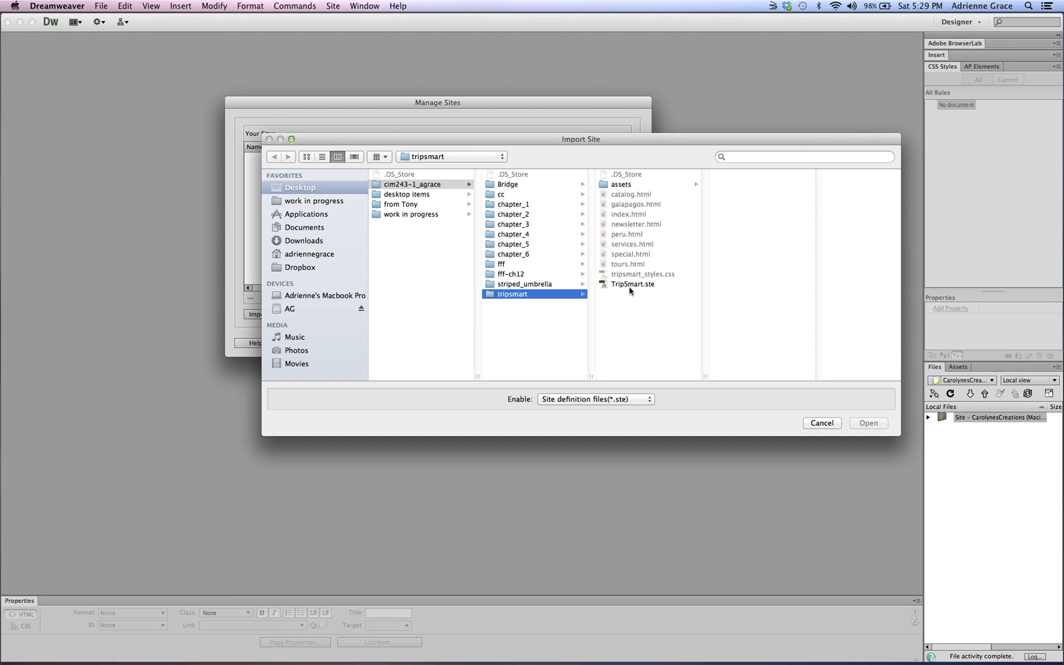
left_click(632, 284)
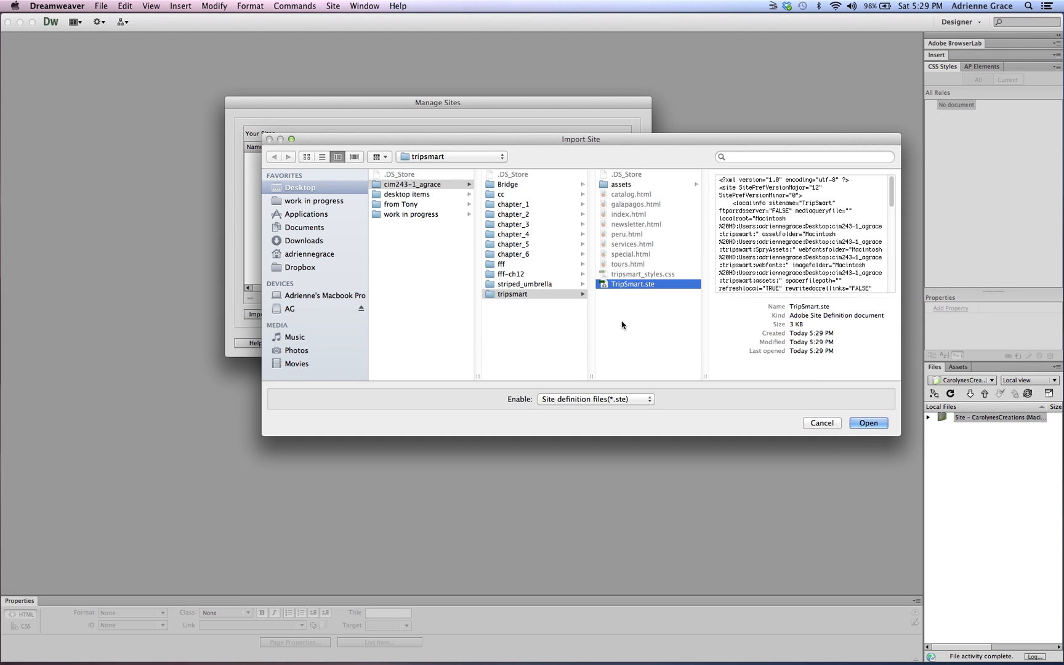
mouse_move(889, 418)
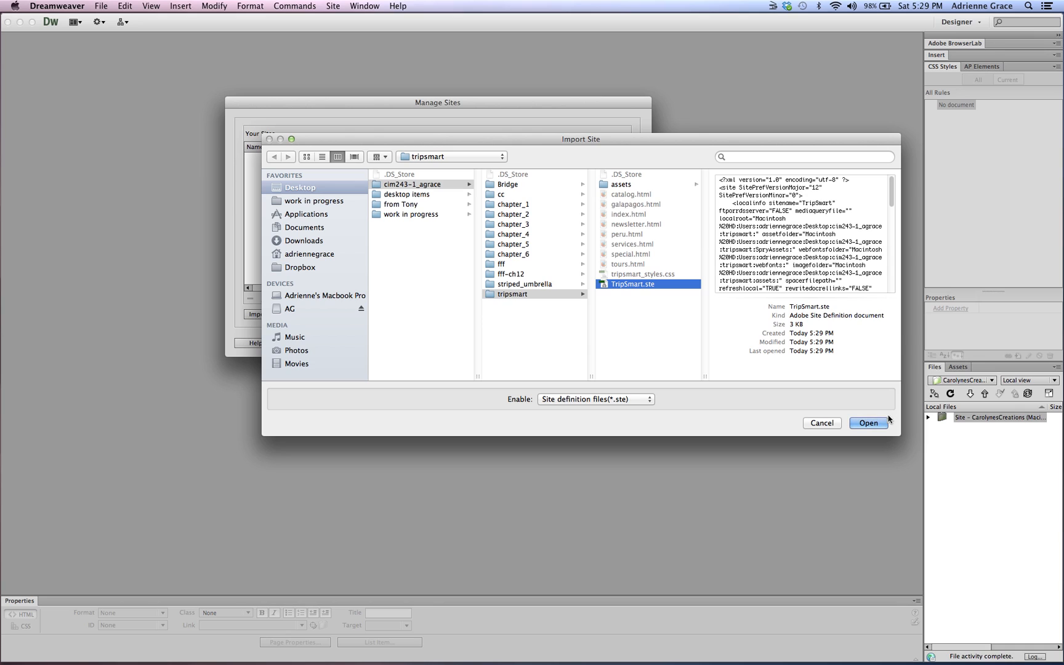
left_click(867, 423)
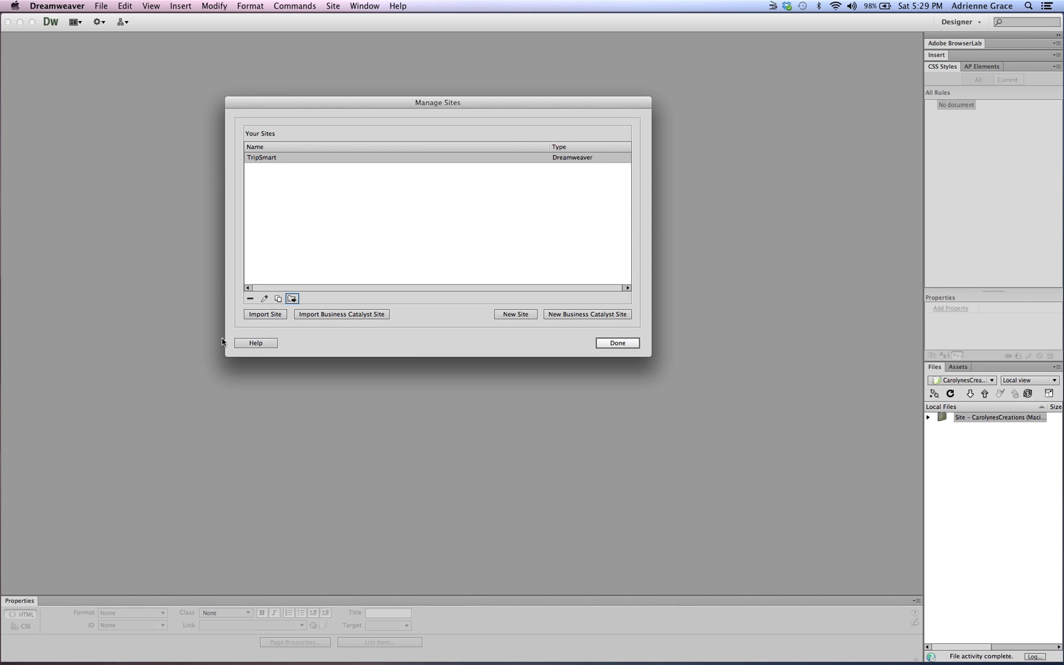
Step: Import CarolynesCreations.ste from the cc folder and select CarolynesCreations in the list
left_click(265, 314)
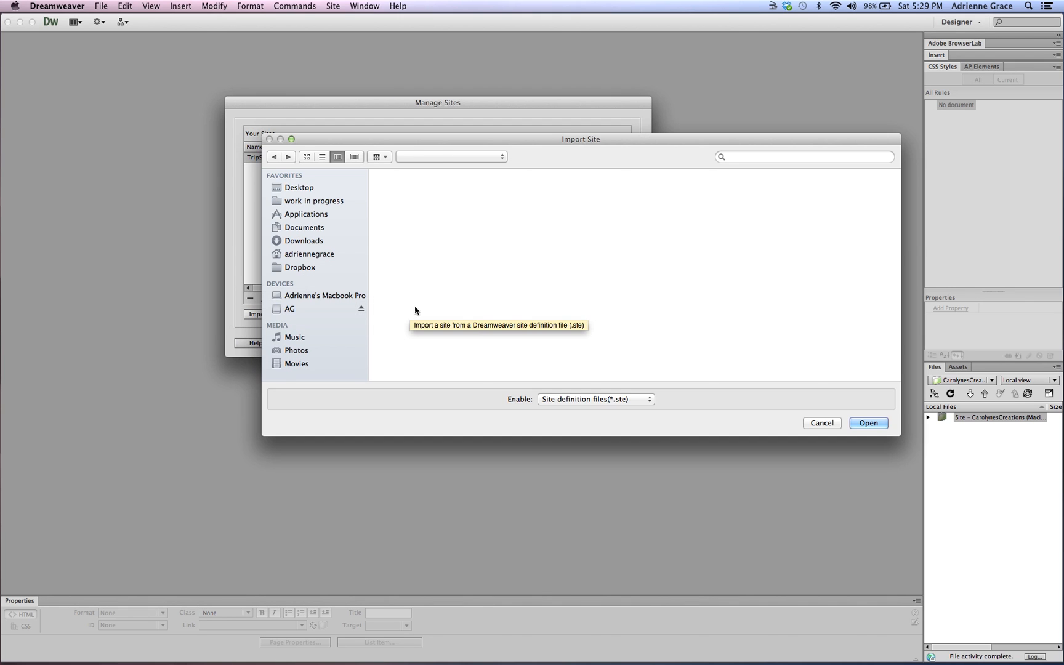
left_click(299, 188)
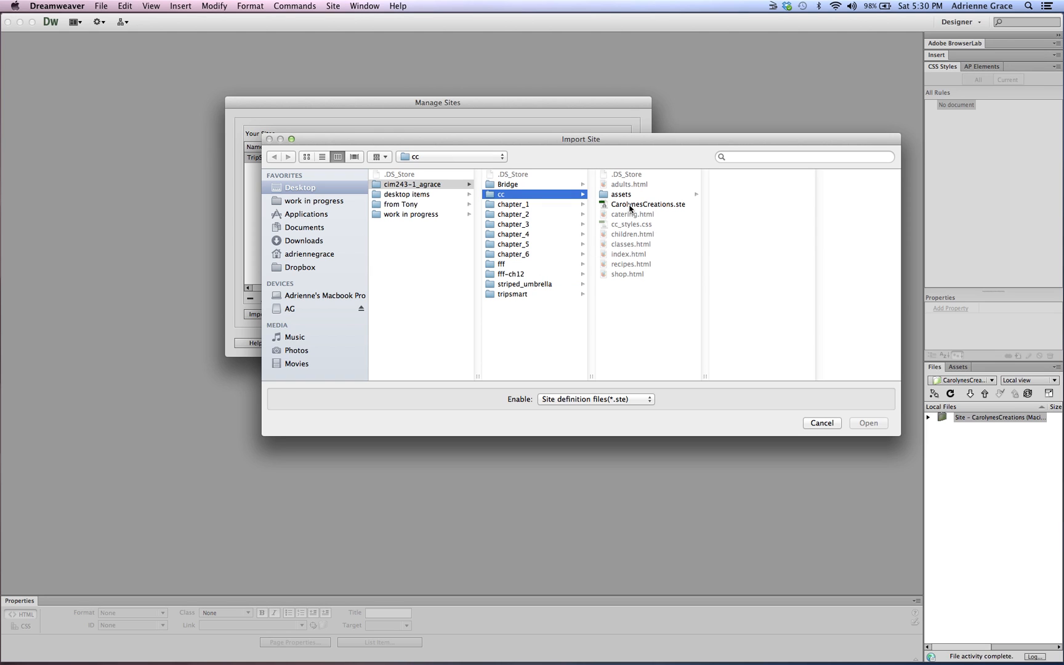
left_click(647, 205)
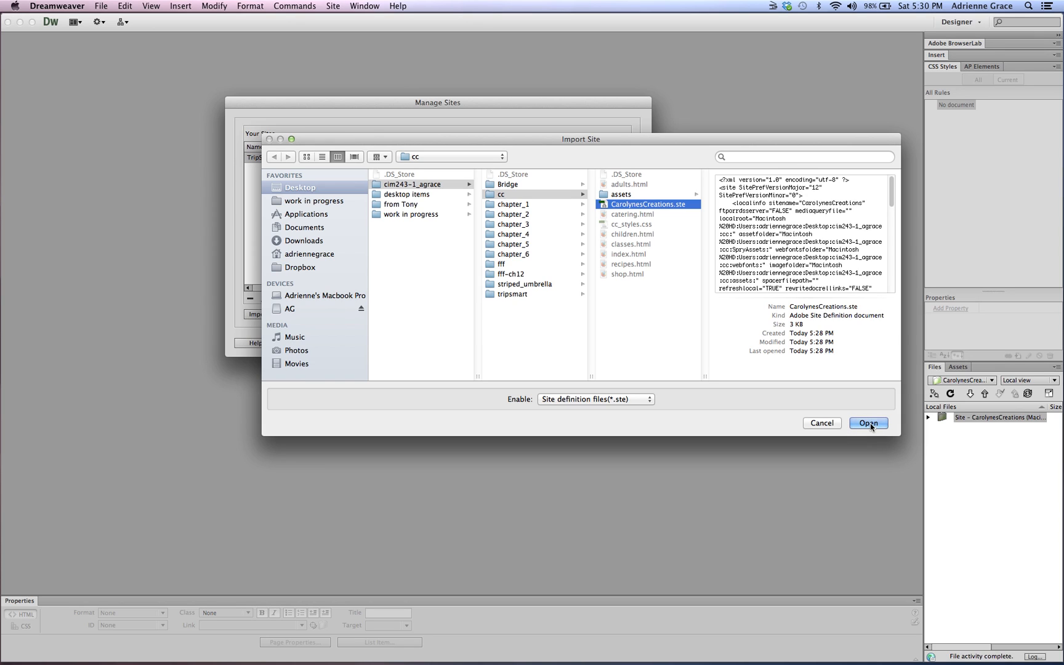
left_click(867, 423)
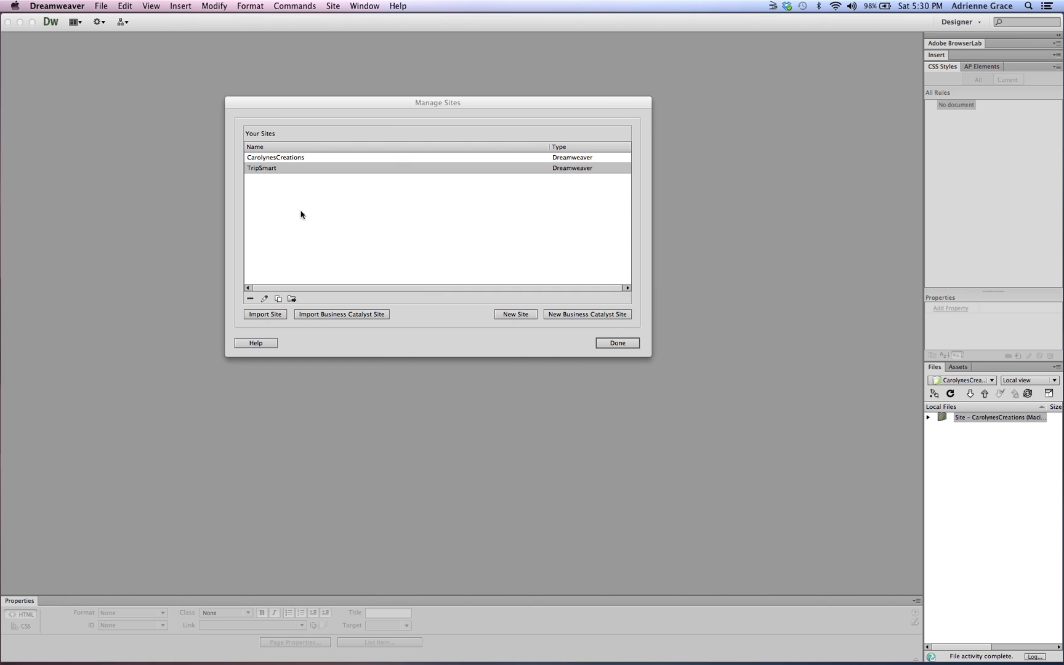
left_click(275, 157)
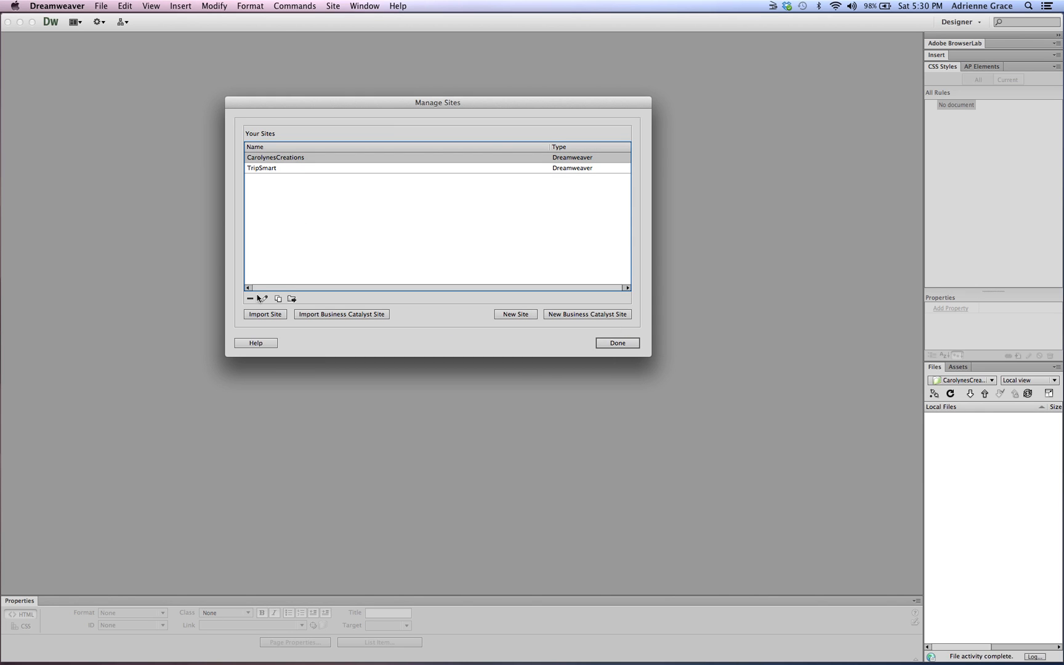
Step: Reconfirm cc as CarolynesCreations' local folder and assets as images folder, then view servers
double_click(275, 157)
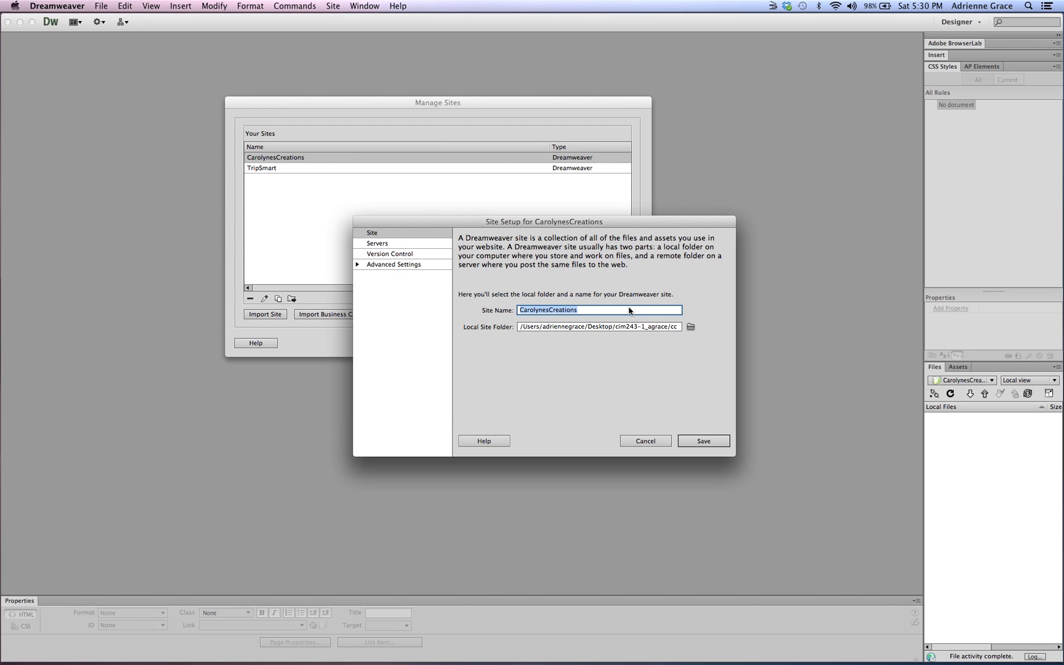
mouse_move(473, 335)
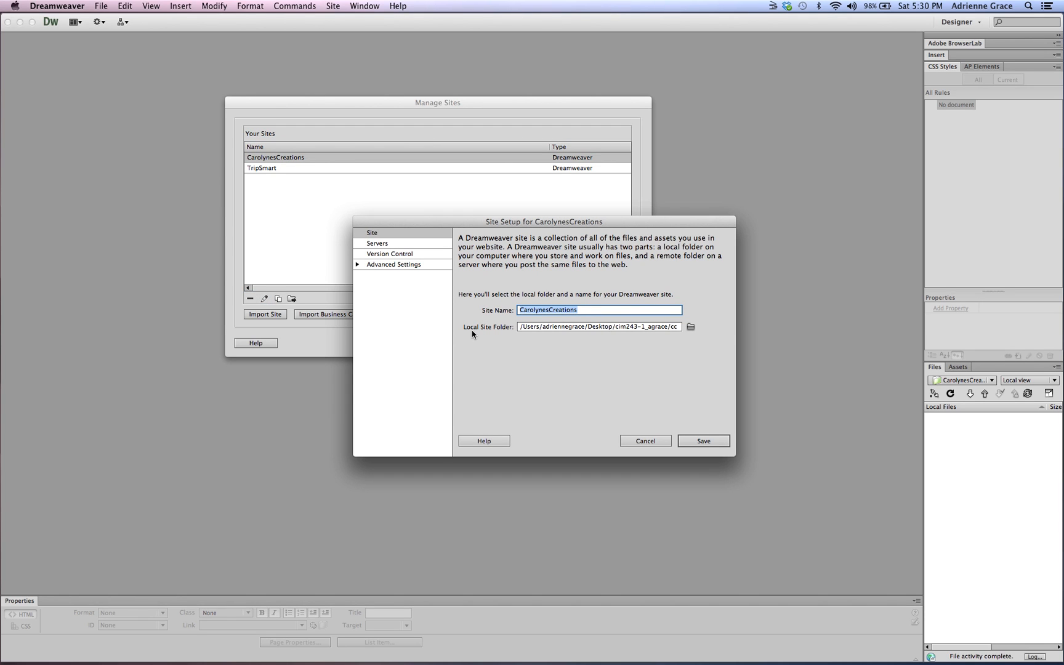
left_click(691, 327)
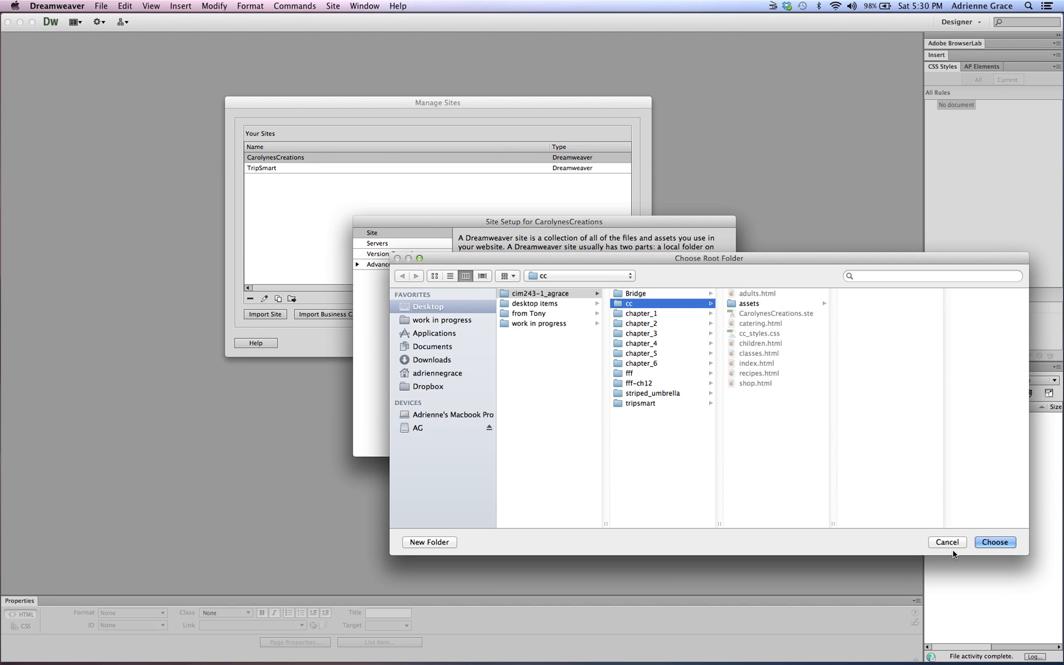
left_click(994, 543)
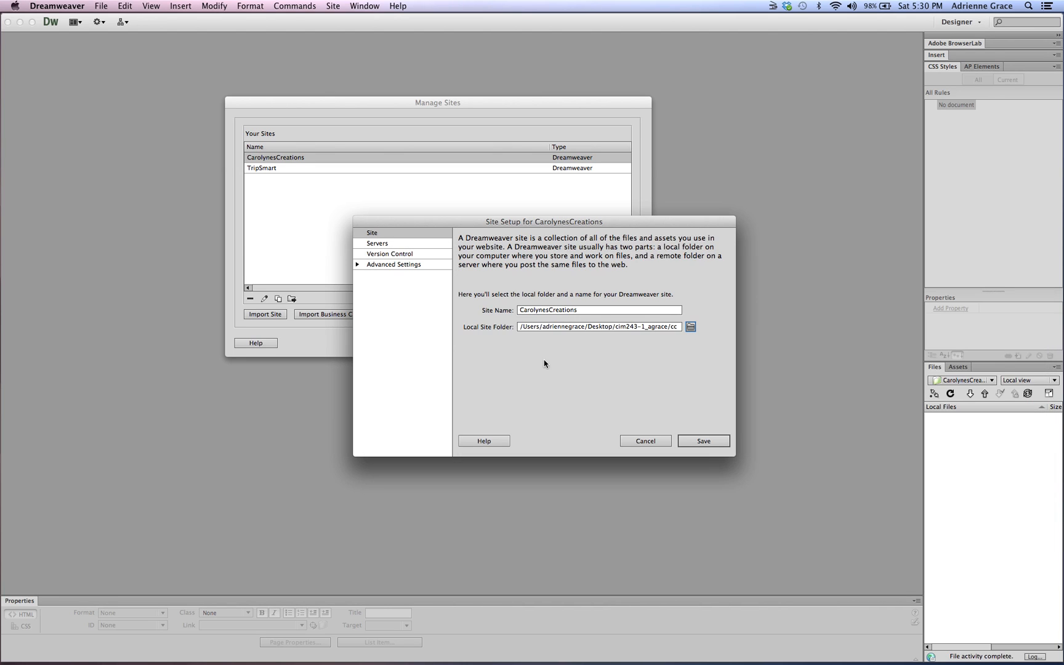
left_click(394, 264)
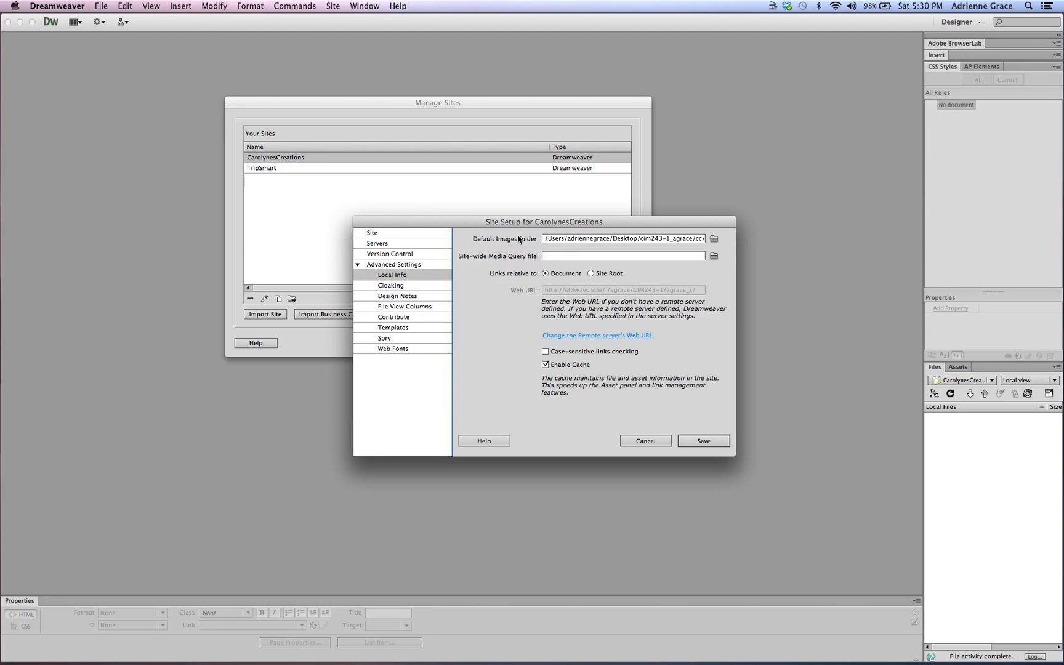
left_click(714, 238)
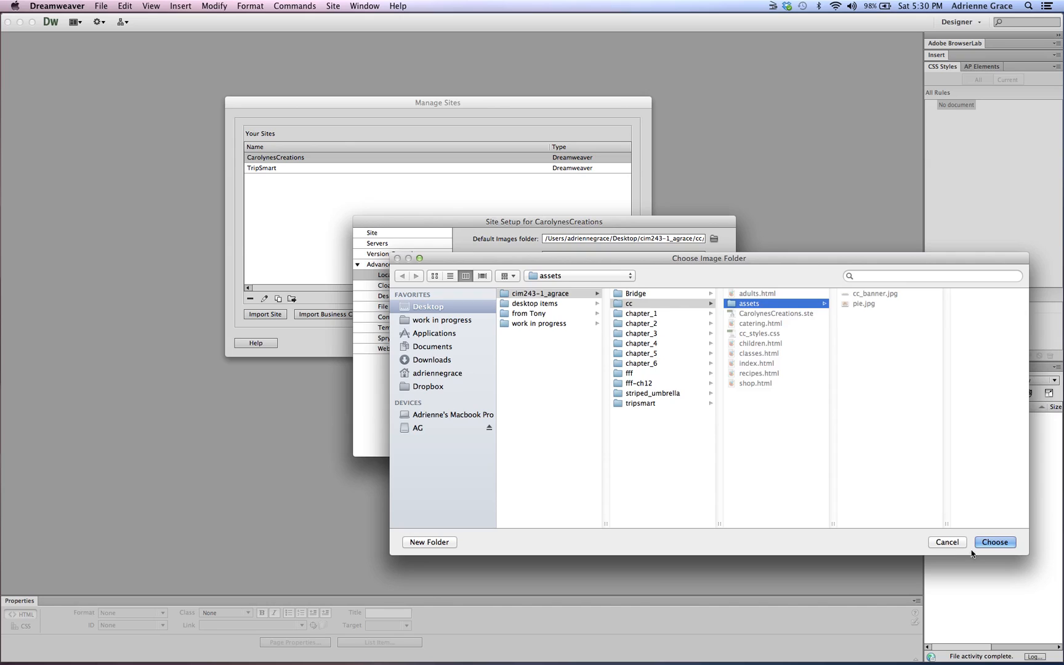
left_click(995, 541)
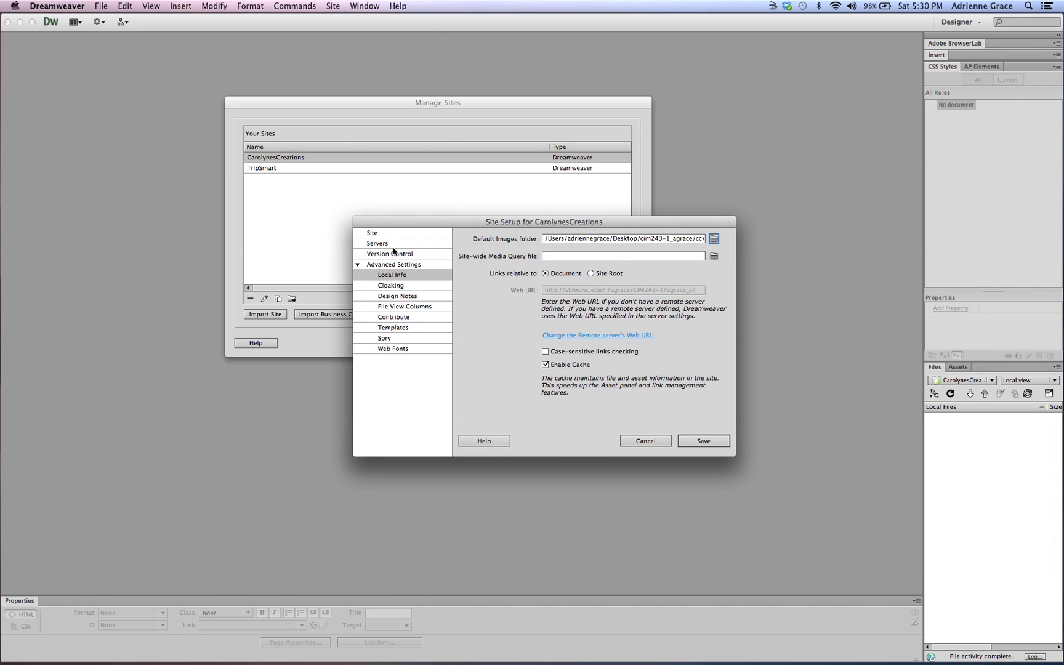
left_click(378, 243)
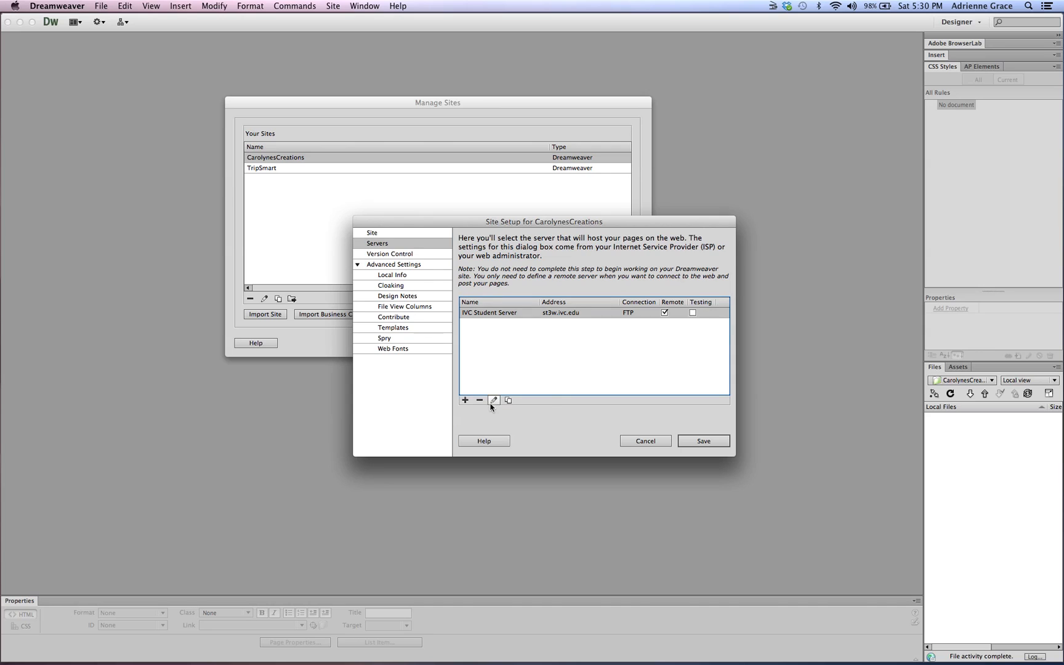
Step: Verify the IVC Student Server password and root directory, then confirm a successful connection test
left_click(494, 400)
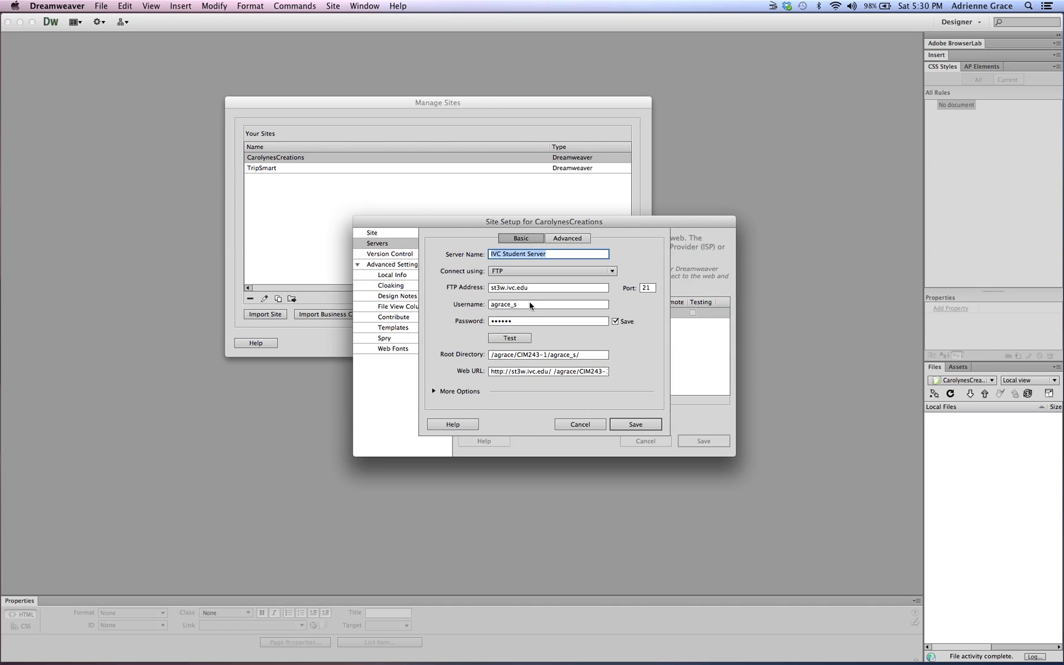
left_click(546, 321)
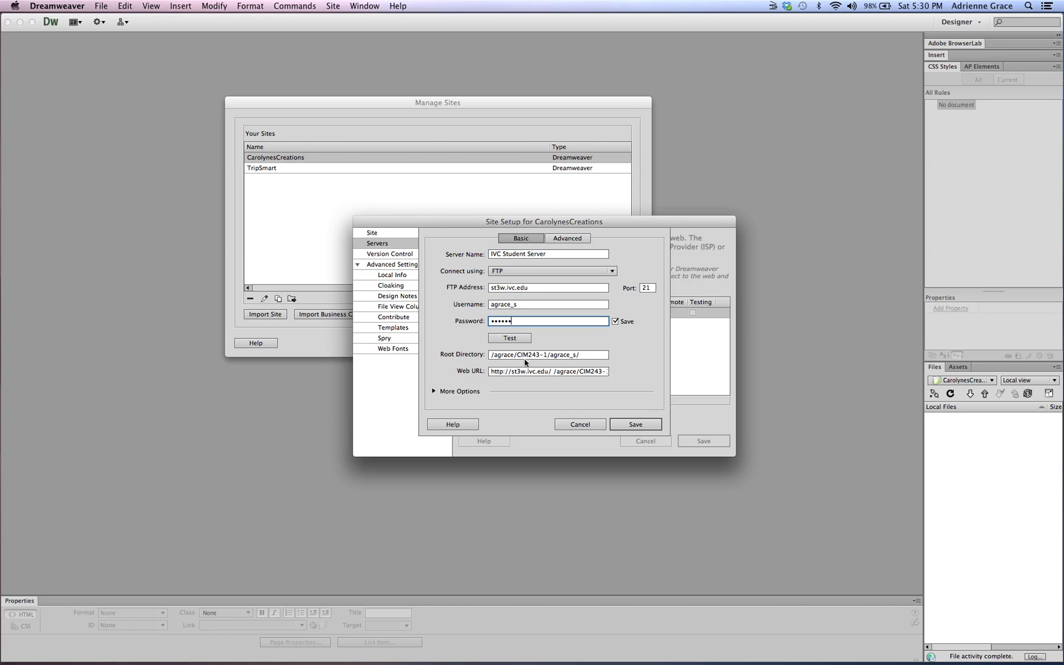
left_click(547, 354)
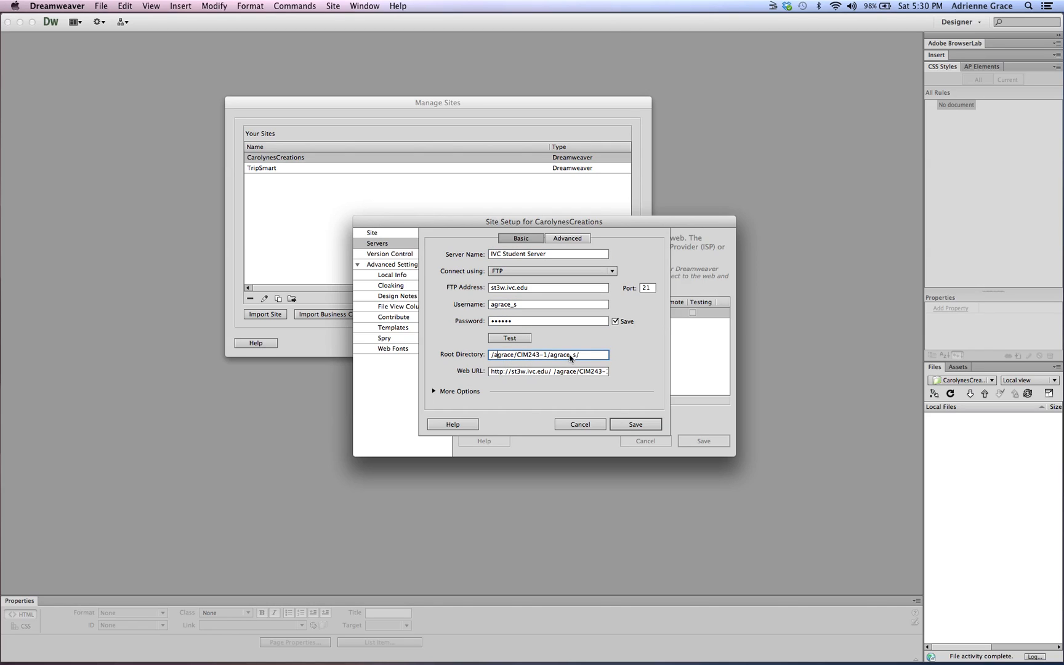
left_click(508, 338)
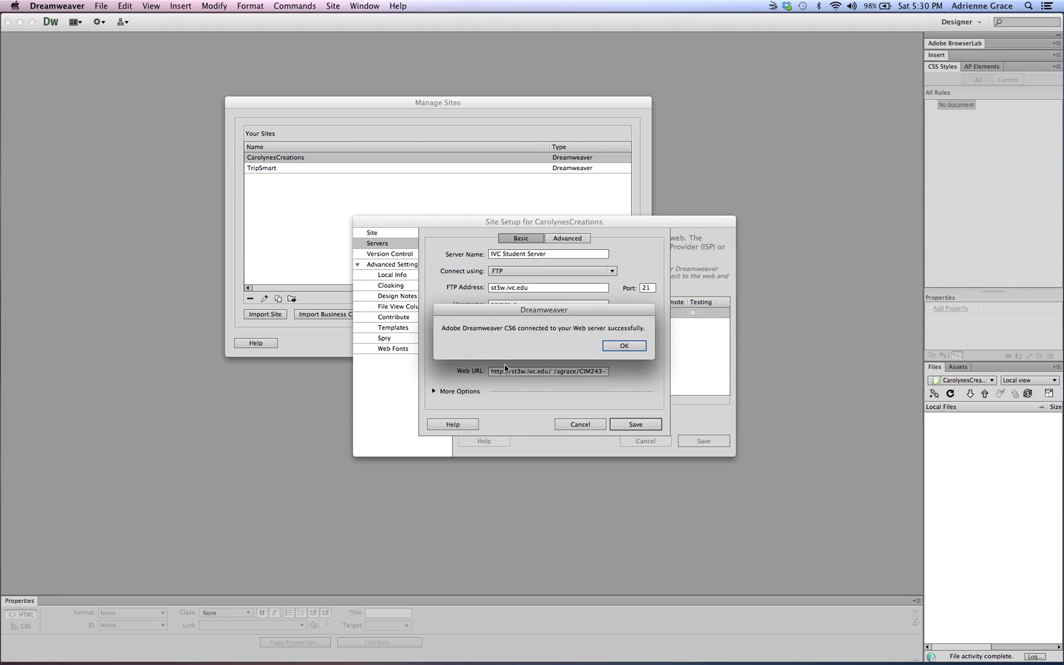
left_click(623, 346)
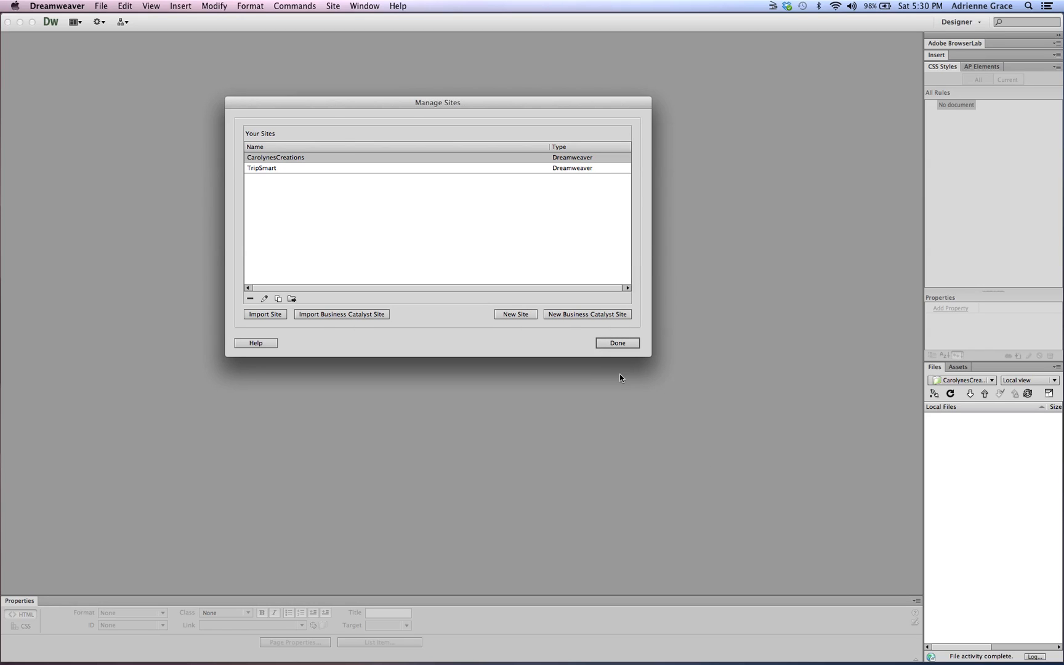
mouse_move(597, 367)
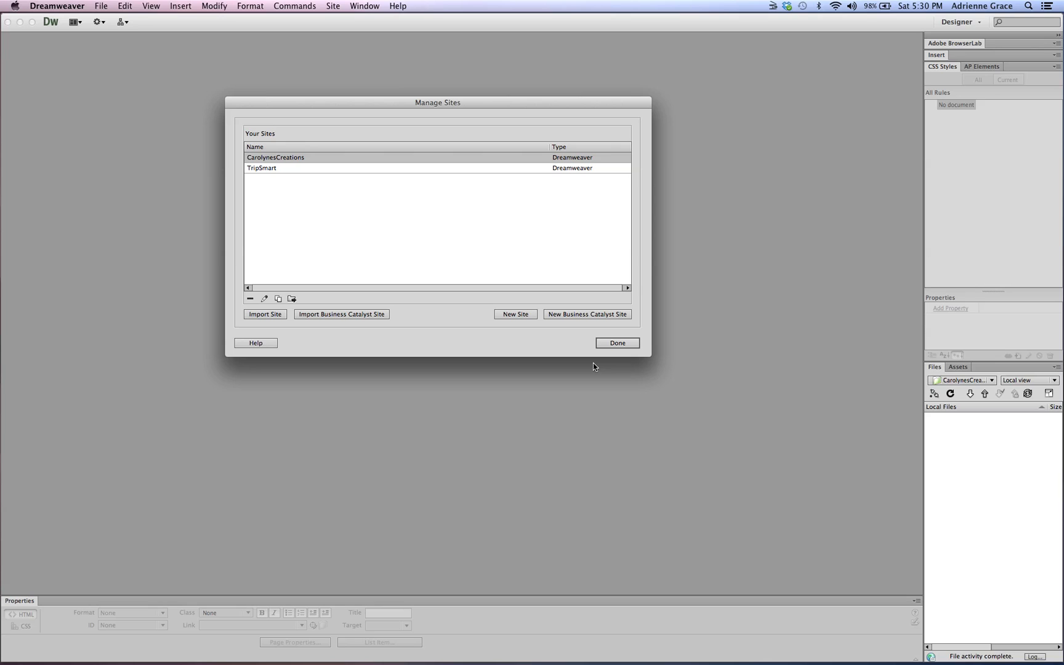
mouse_move(588, 395)
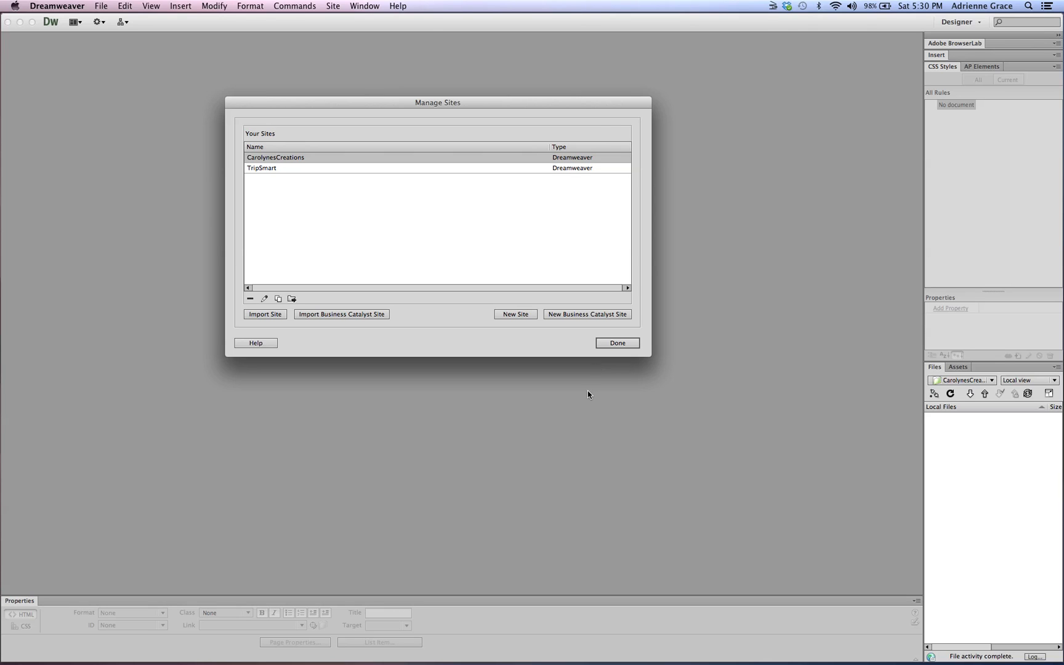